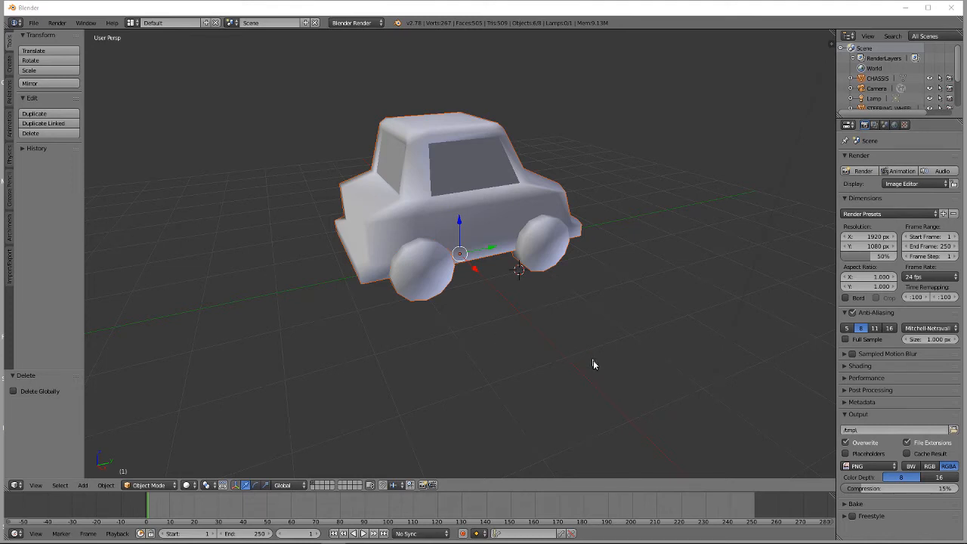
{"action": "mouse_move", "coordinate": [540, 300]}
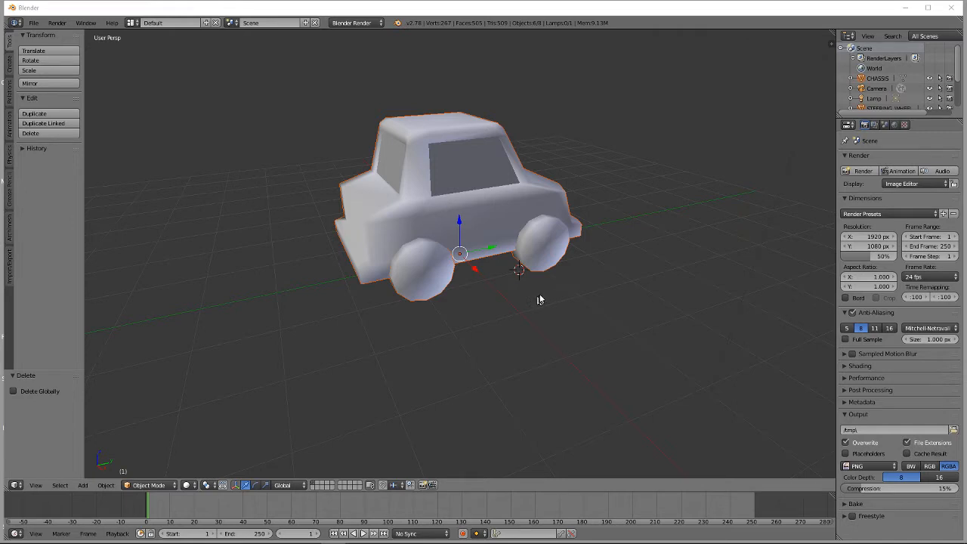
{"action": "mouse_move", "coordinate": [535, 282]}
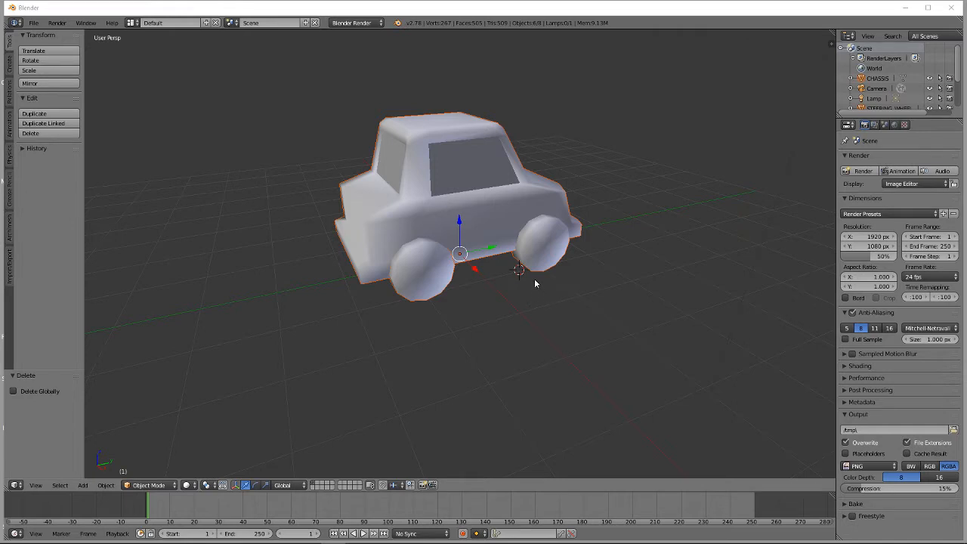
{"action": "mouse_move", "coordinate": [533, 276]}
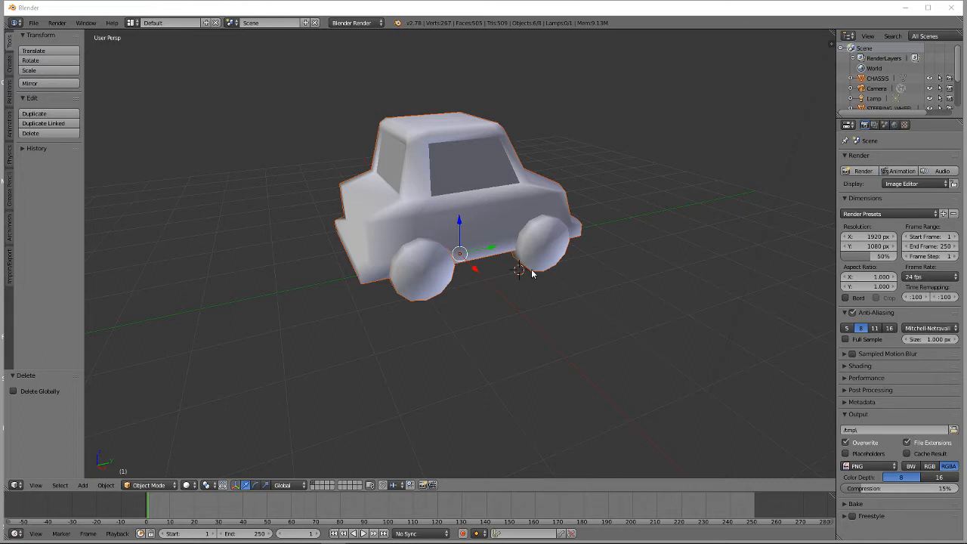
{"action": "mouse_move", "coordinate": [530, 268]}
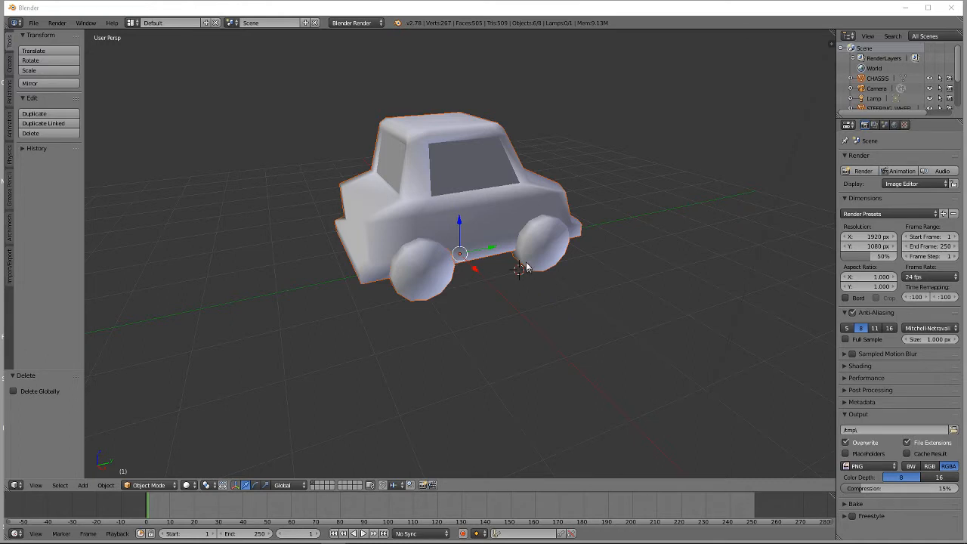
{"action": "mouse_move", "coordinate": [523, 266]}
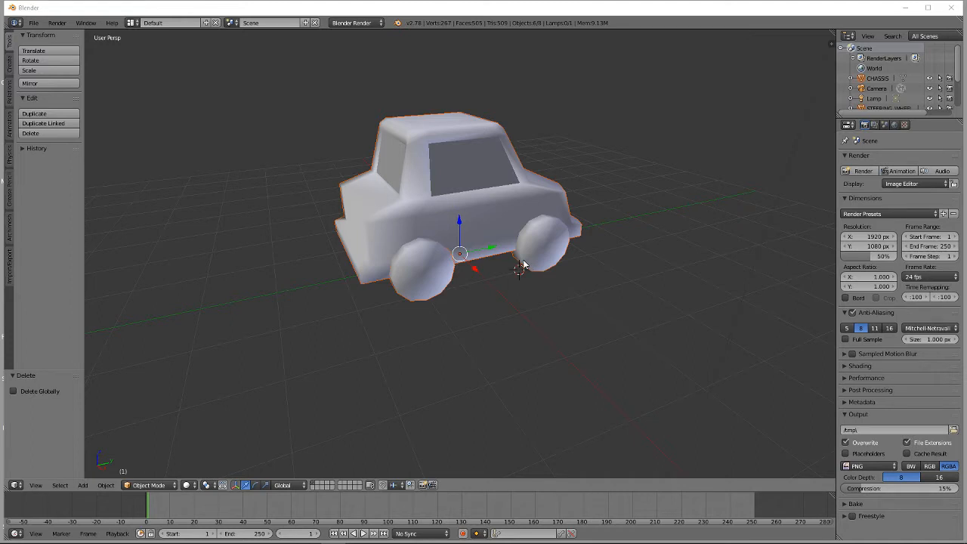
{"action": "mouse_move", "coordinate": [522, 259]}
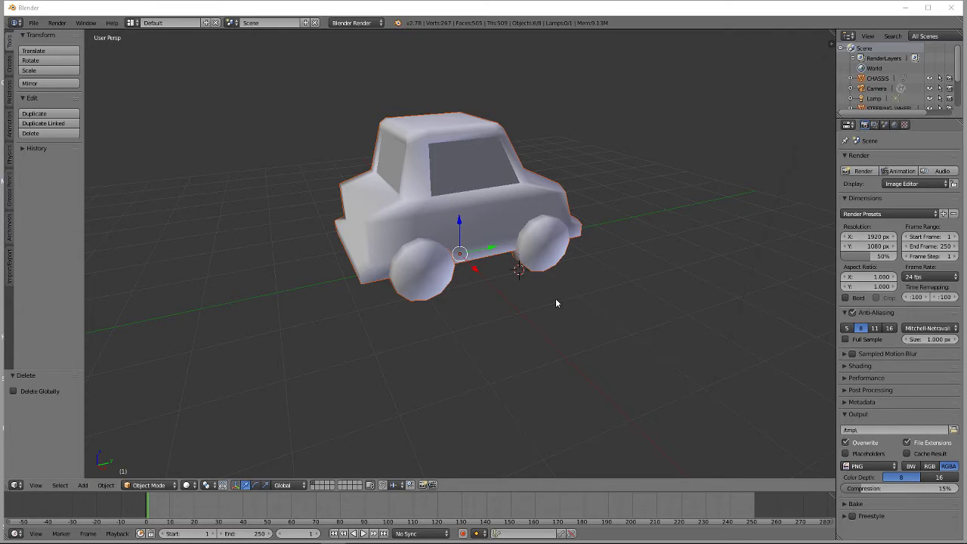
{"action": "mouse_move", "coordinate": [528, 281]}
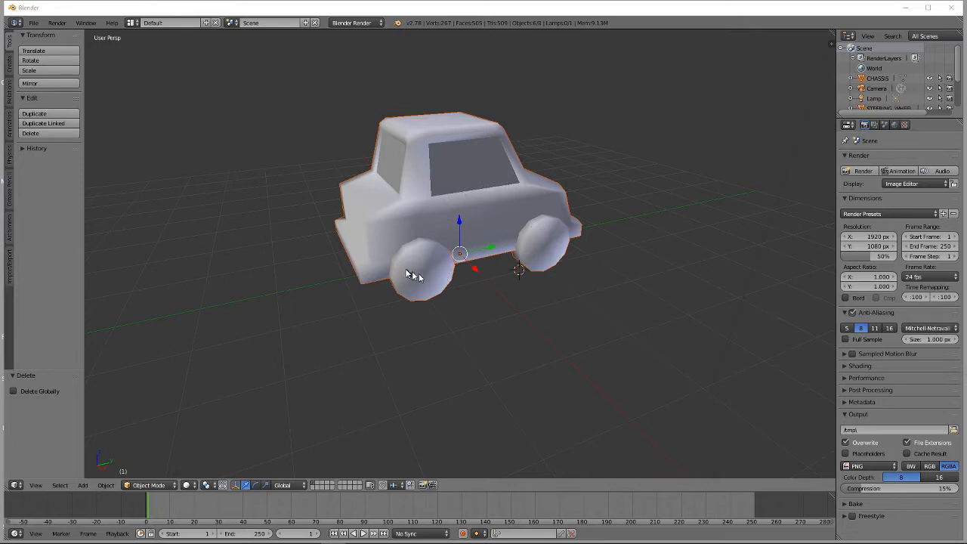
{"action": "mouse_move", "coordinate": [418, 204]}
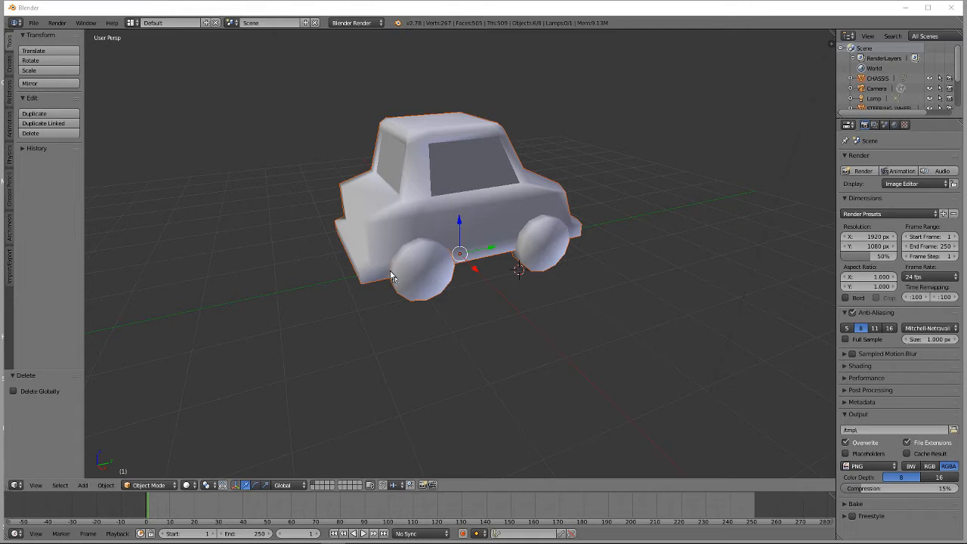
{"action": "mouse_move", "coordinate": [483, 167]}
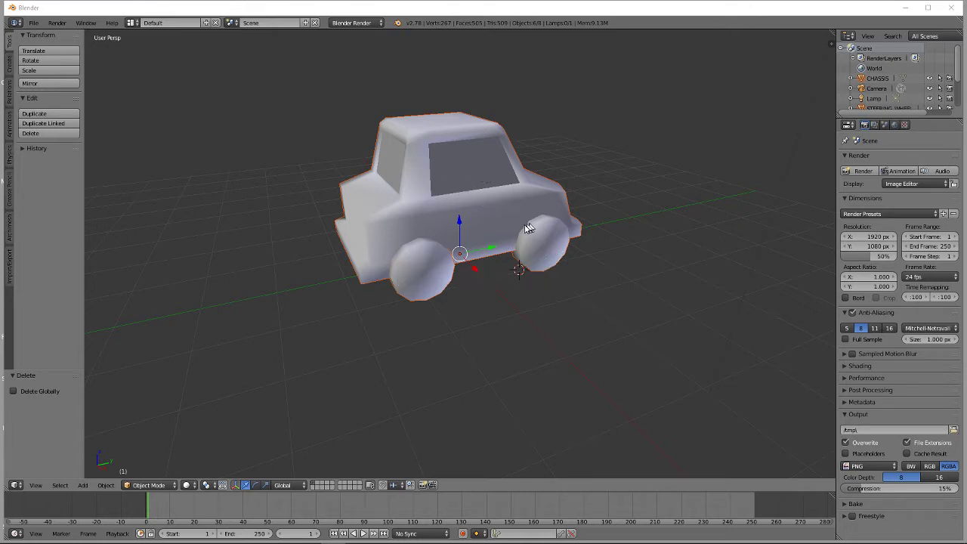
{"action": "mouse_move", "coordinate": [497, 216]}
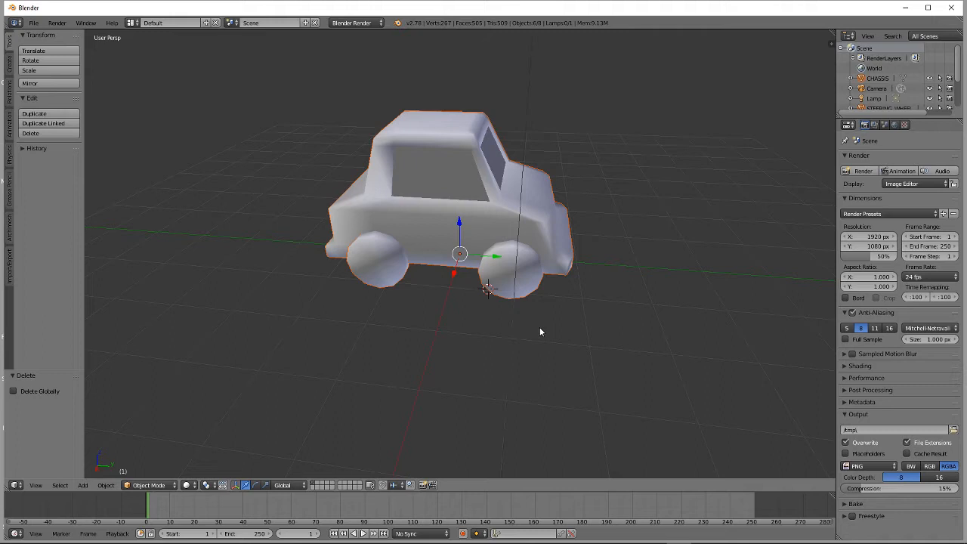
{"action": "mouse_move", "coordinate": [551, 334]}
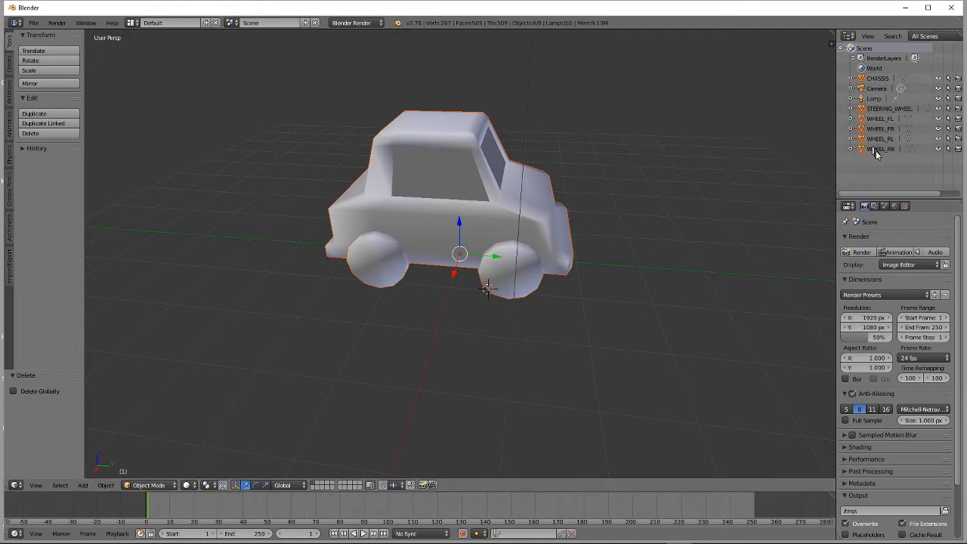
Select WHEEL_RR, the other wheels and STEERING_WHEEL, with CHASSIS added last as active.
{"action": "left_click", "coordinate": [864, 149]}
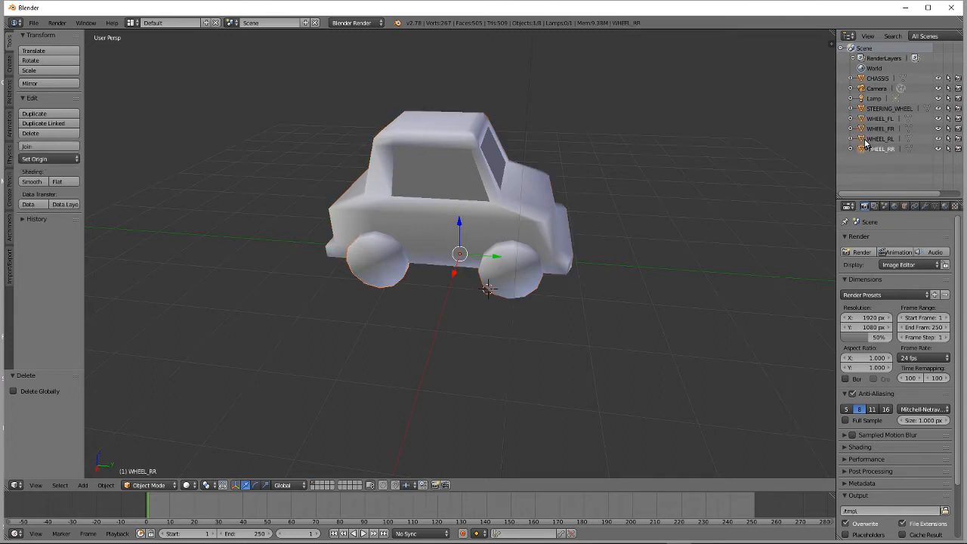
{"action": "left_click", "coordinate": [872, 130]}
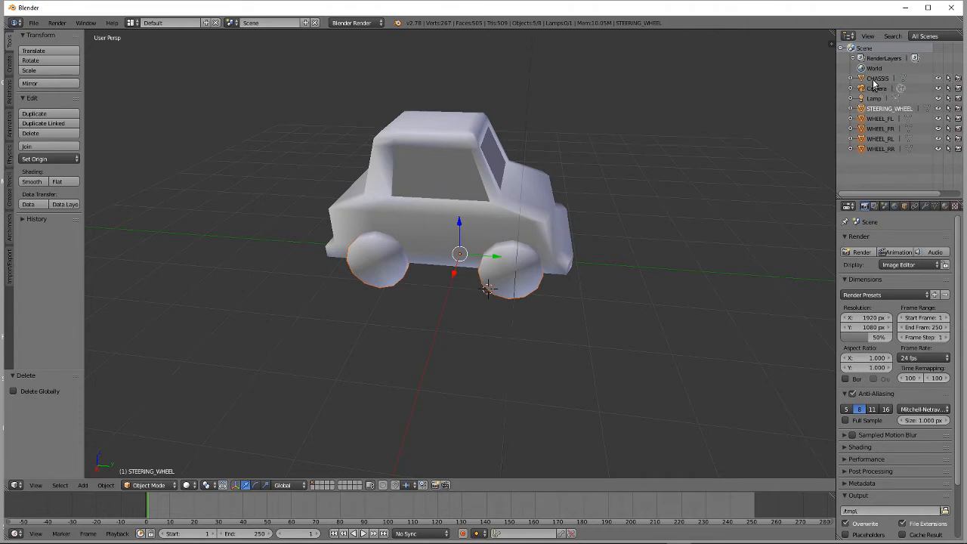
{"action": "left_click", "coordinate": [876, 78]}
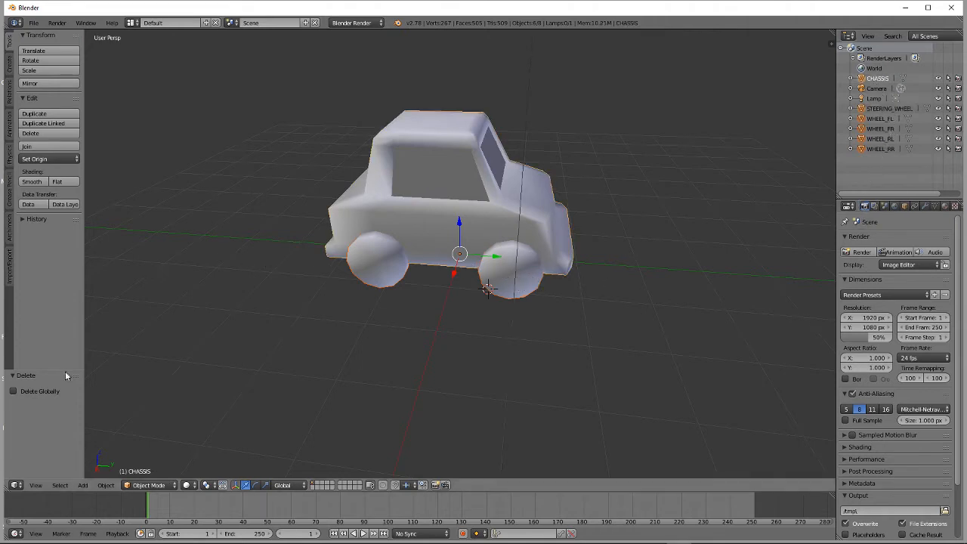
Parent STEERING_WHEEL and the four wheels to CHASSIS, expand CHASSIS, then select STEERING_WHEEL.
{"action": "left_click", "coordinate": [102, 485]}
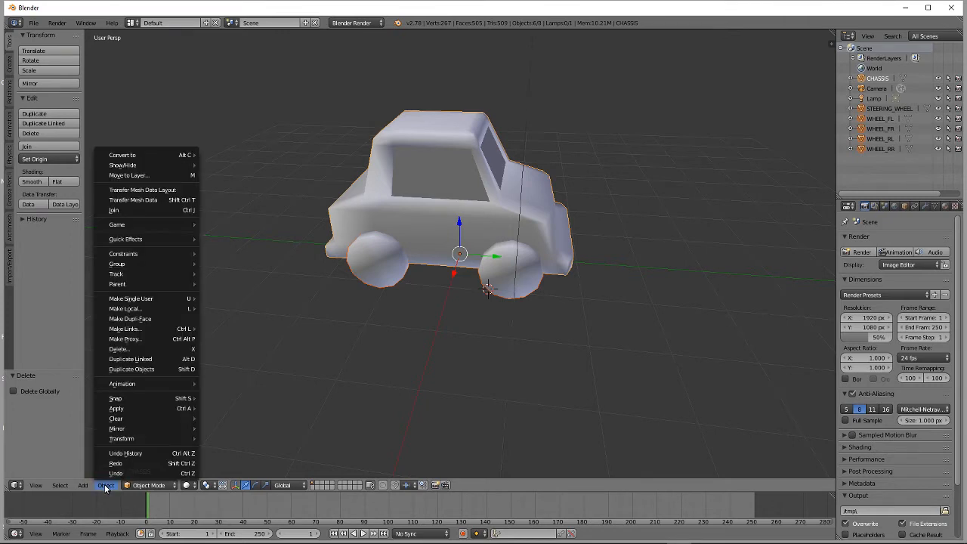
{"action": "mouse_move", "coordinate": [117, 284]}
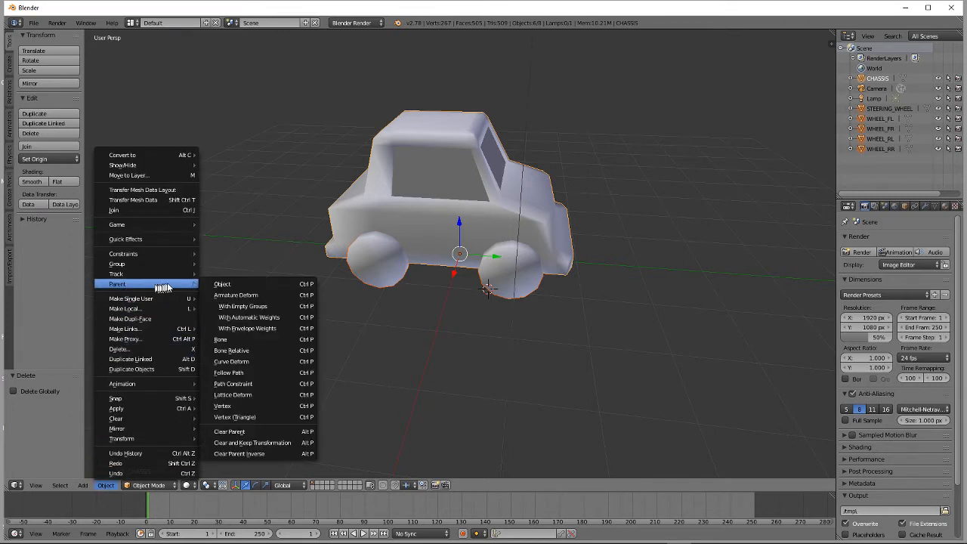
{"action": "left_click", "coordinate": [222, 284]}
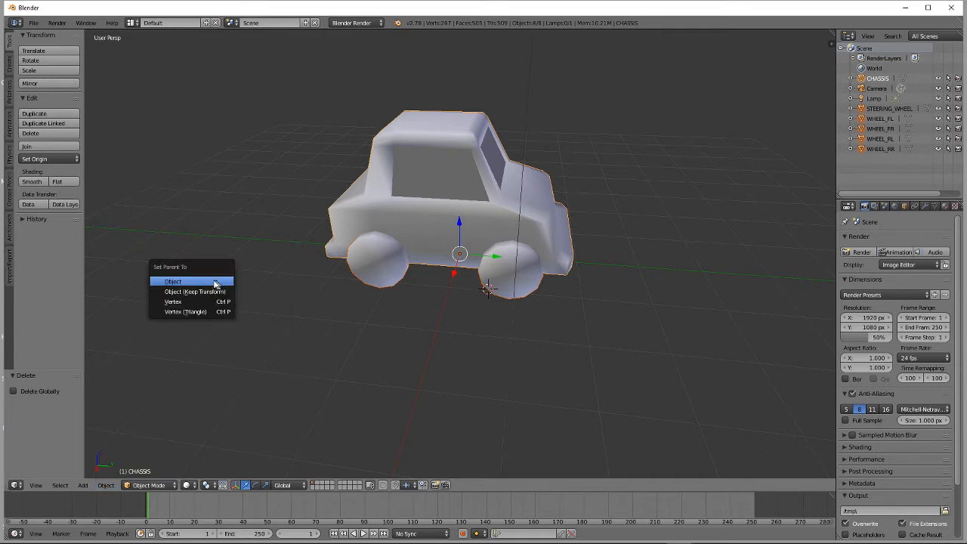
{"action": "left_click", "coordinate": [173, 281]}
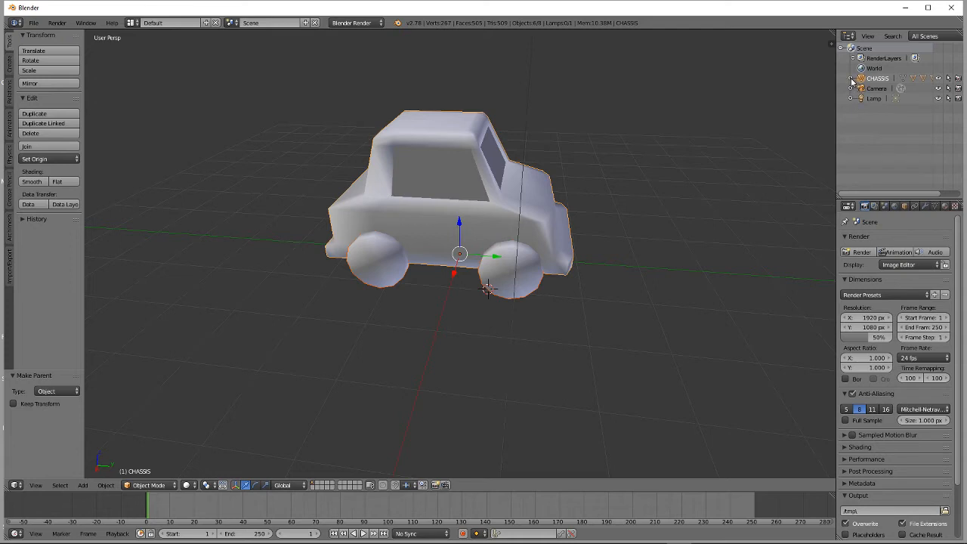
{"action": "left_click", "coordinate": [851, 78]}
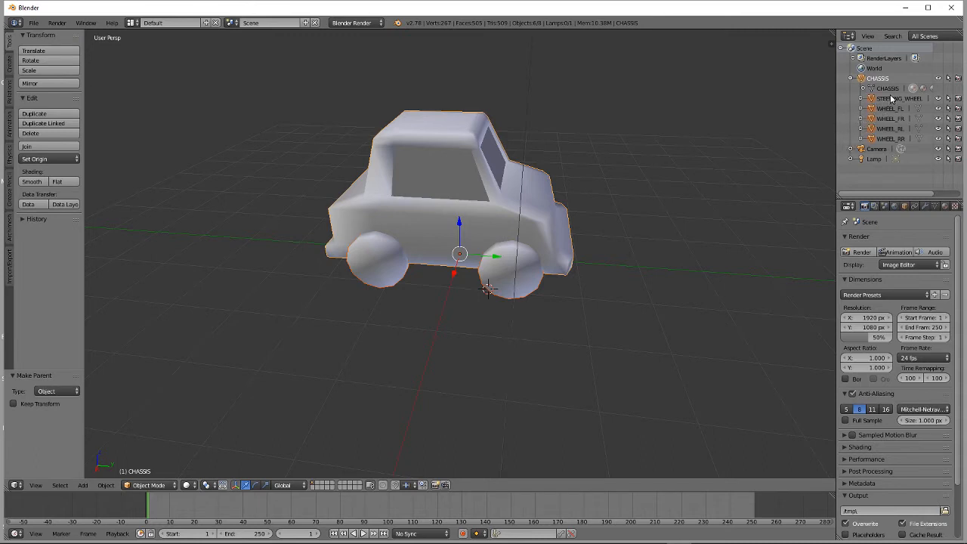
{"action": "left_click", "coordinate": [898, 97]}
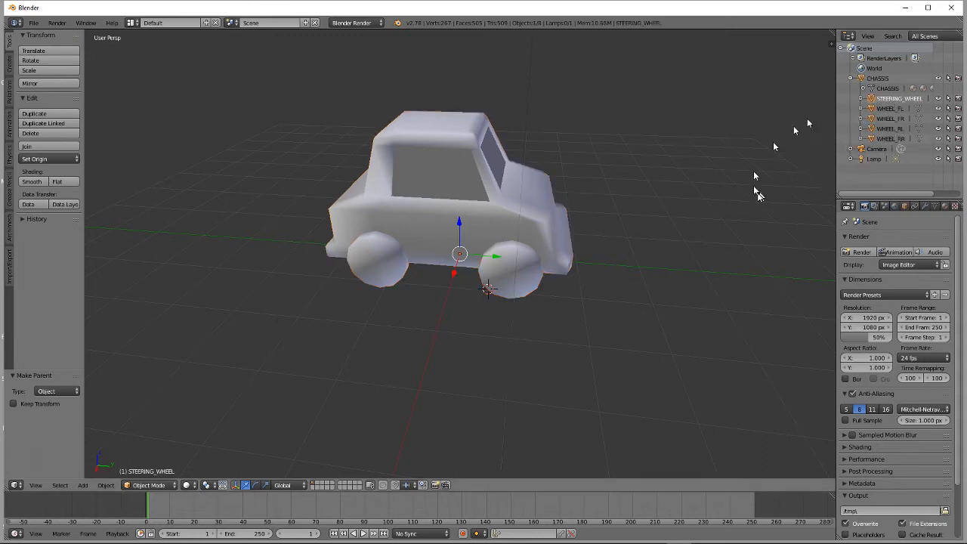
Click through WHEEL_FL and STEERING_WHEEL in the Outliner, ending with WHEEL_RR selected.
{"action": "left_click", "coordinate": [887, 113]}
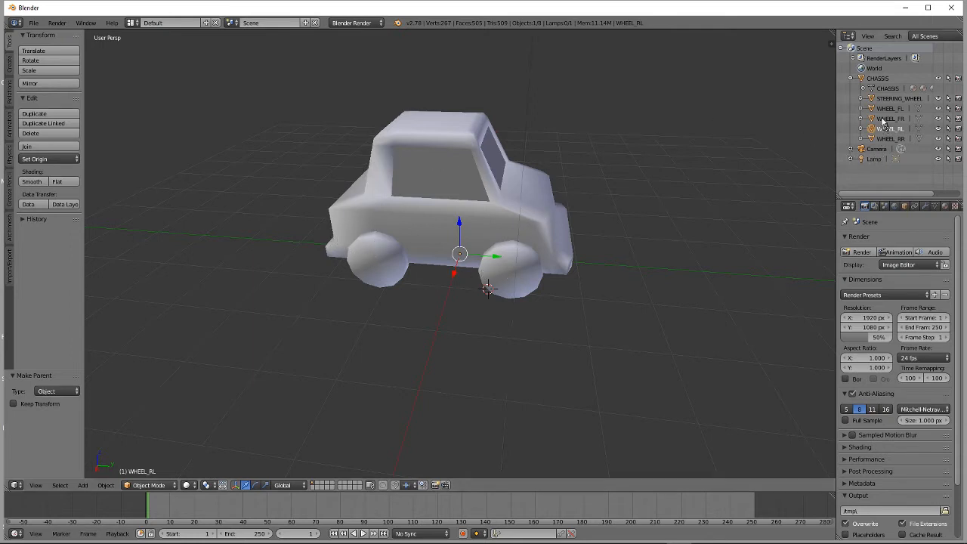
{"action": "left_click", "coordinate": [881, 110]}
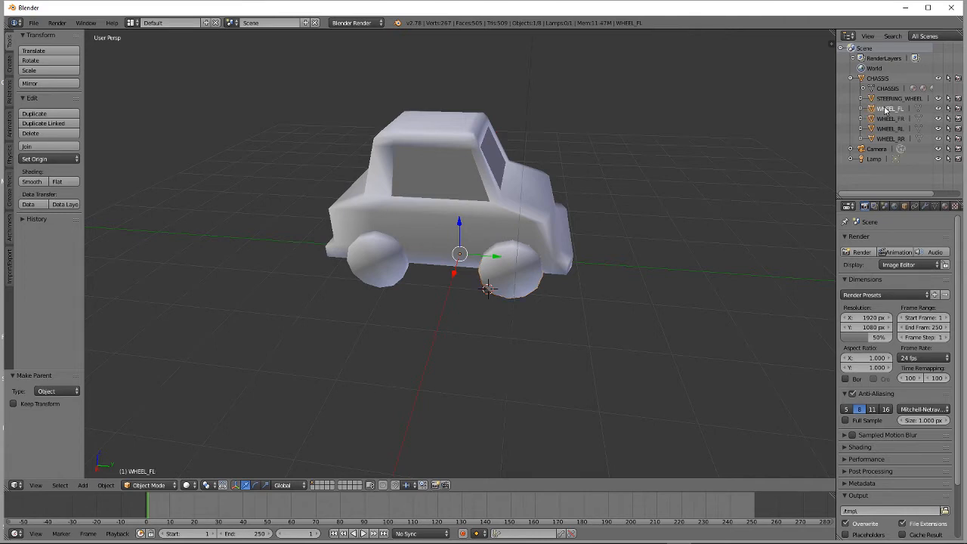
{"action": "left_click", "coordinate": [893, 98]}
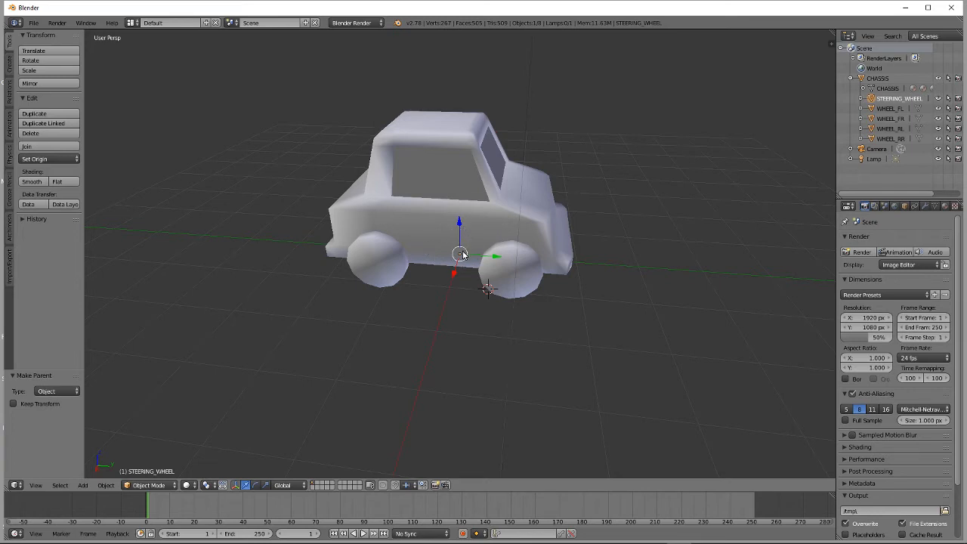
{"action": "mouse_move", "coordinate": [443, 251]}
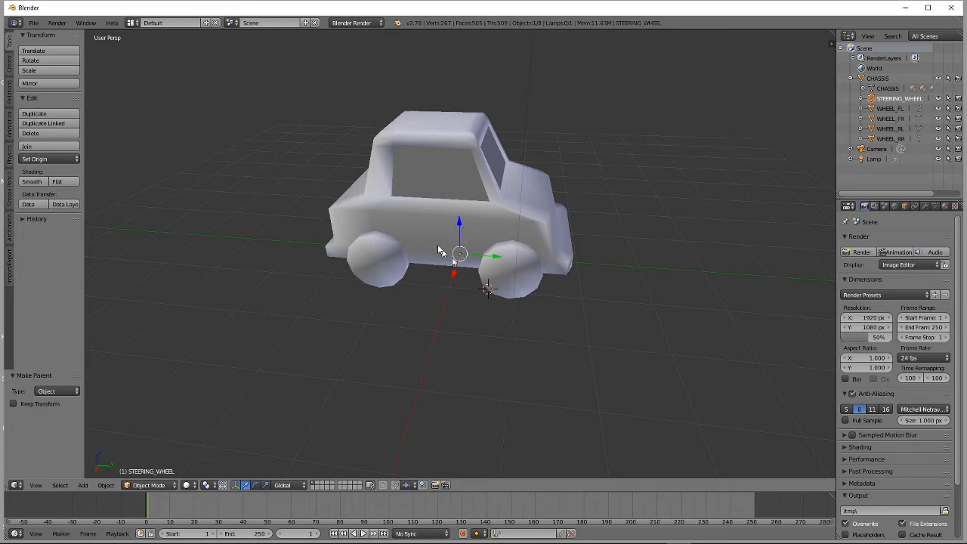
{"action": "mouse_move", "coordinate": [523, 234]}
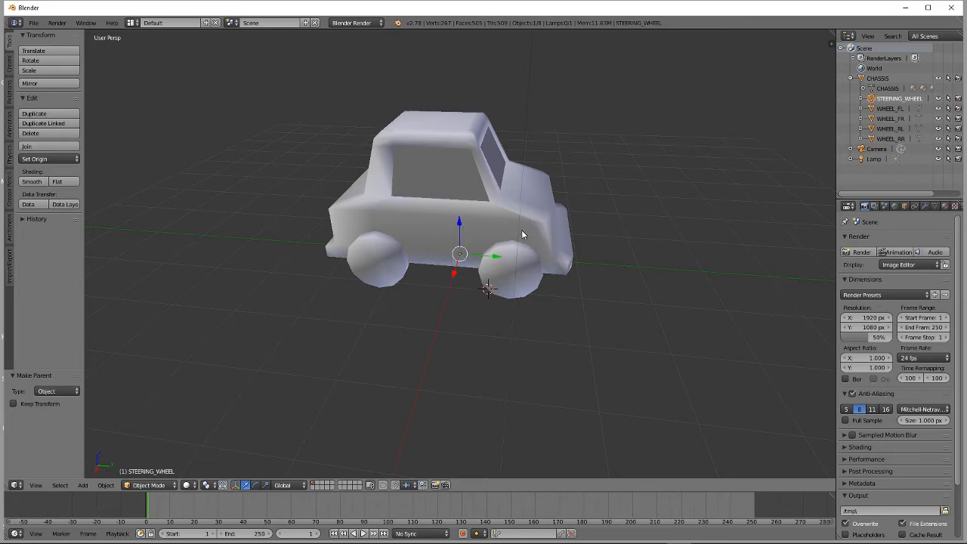
{"action": "mouse_move", "coordinate": [876, 143]}
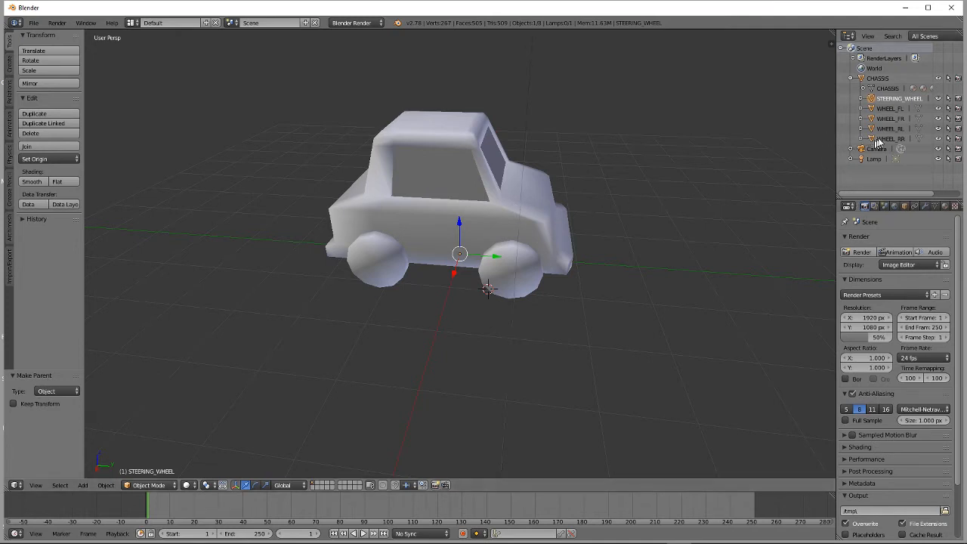
{"action": "left_click", "coordinate": [888, 141]}
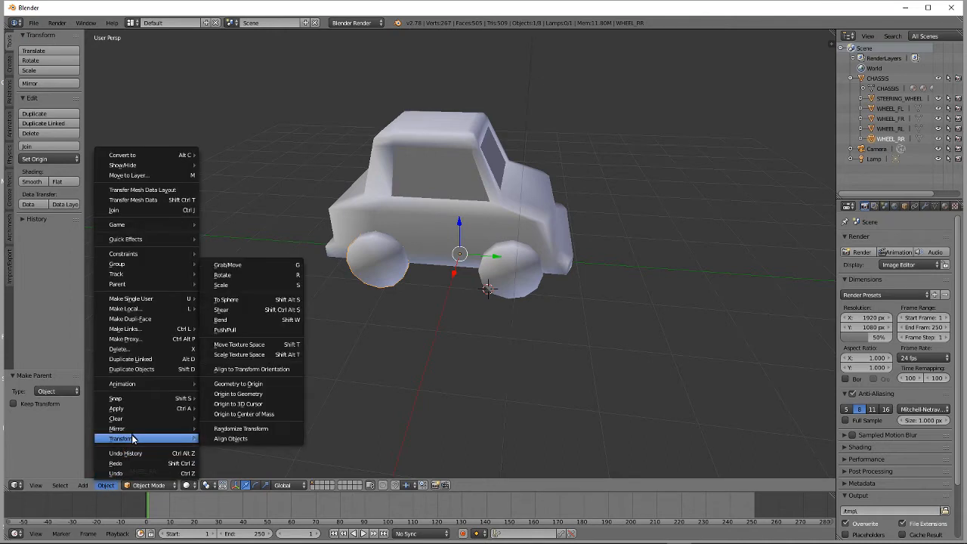
{"action": "mouse_move", "coordinate": [244, 429]}
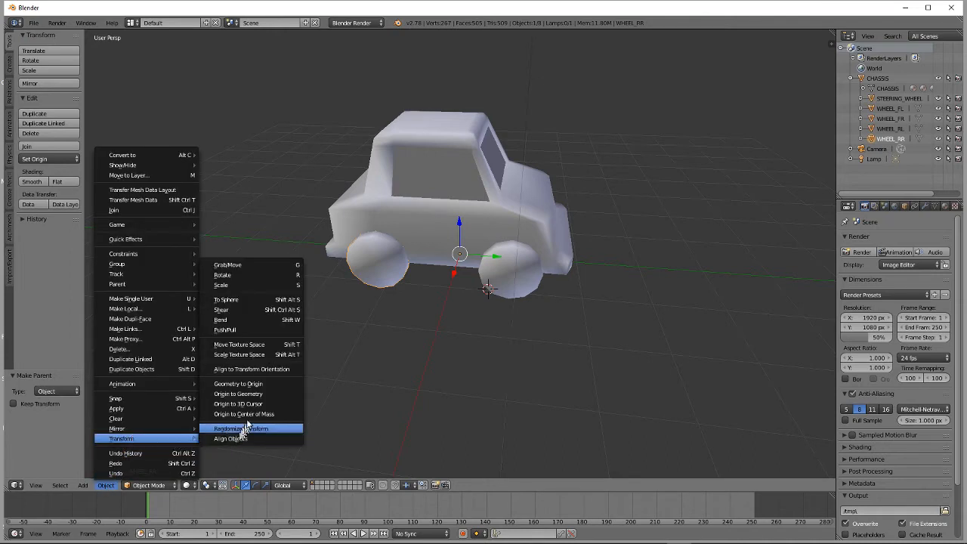
{"action": "mouse_move", "coordinate": [237, 394]}
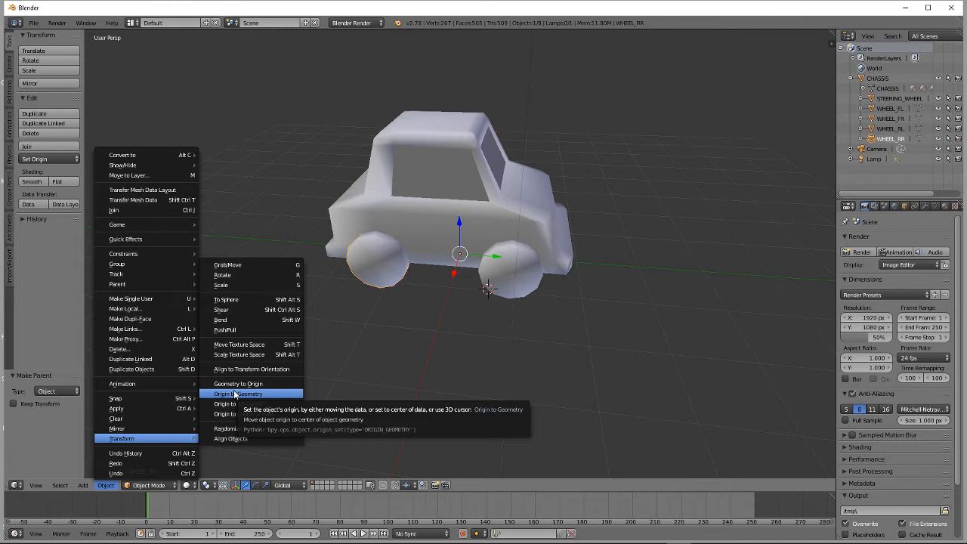
Set Origin to Geometry for the rear right, rear left and front right wheels.
{"action": "left_click", "coordinate": [237, 394]}
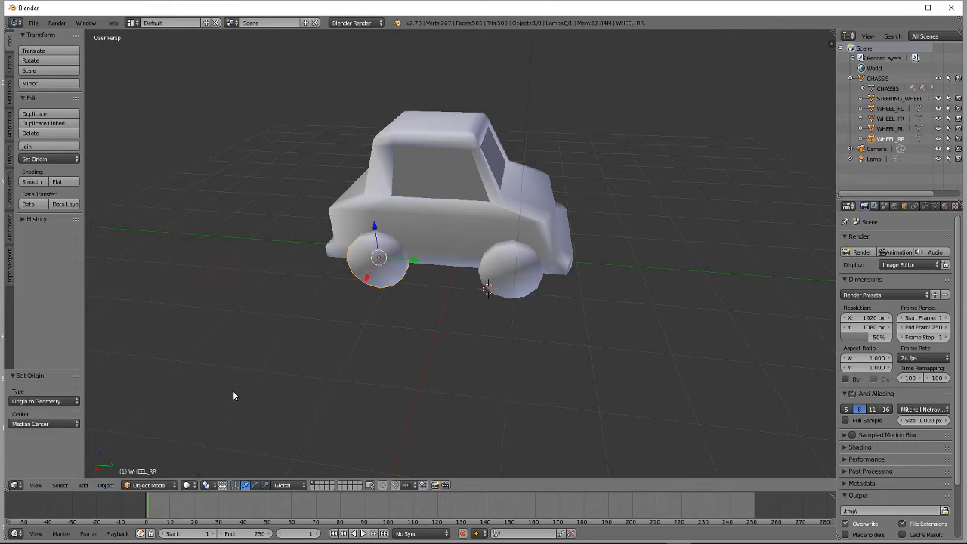
{"action": "mouse_move", "coordinate": [372, 254]}
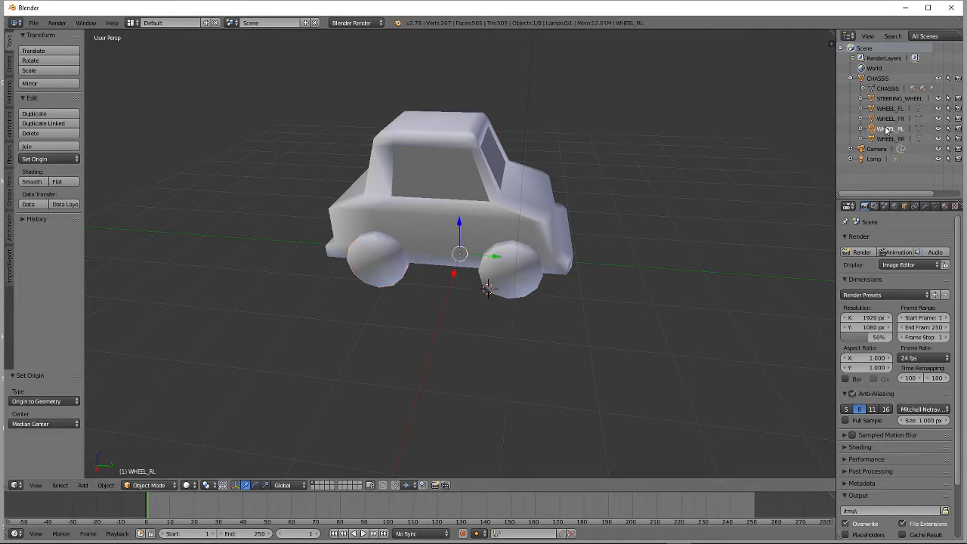
{"action": "left_click", "coordinate": [106, 485]}
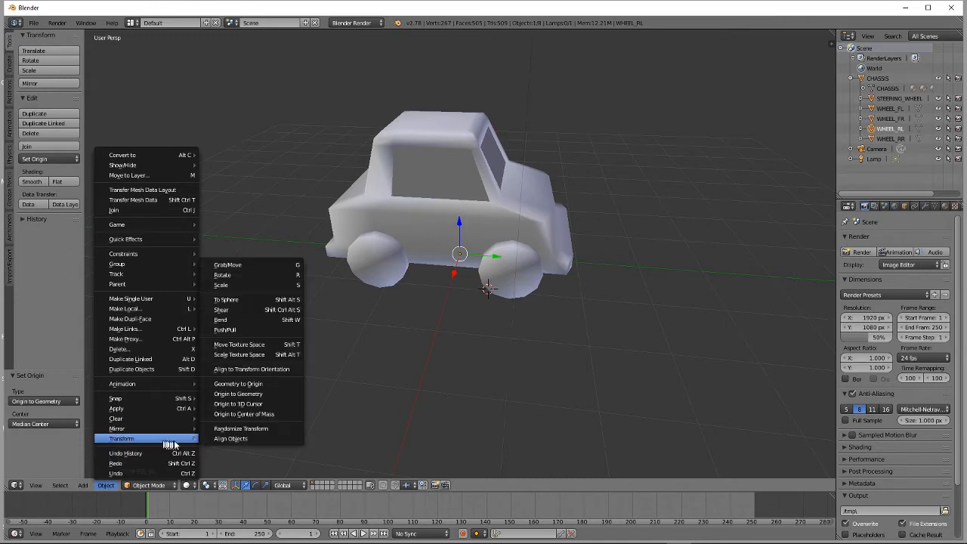
{"action": "mouse_move", "coordinate": [238, 394]}
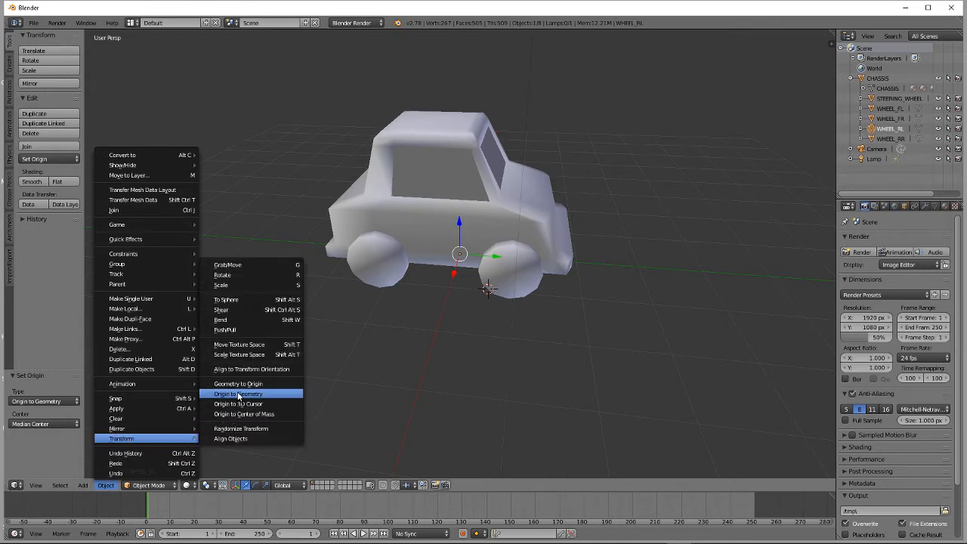
{"action": "left_click", "coordinate": [237, 393]}
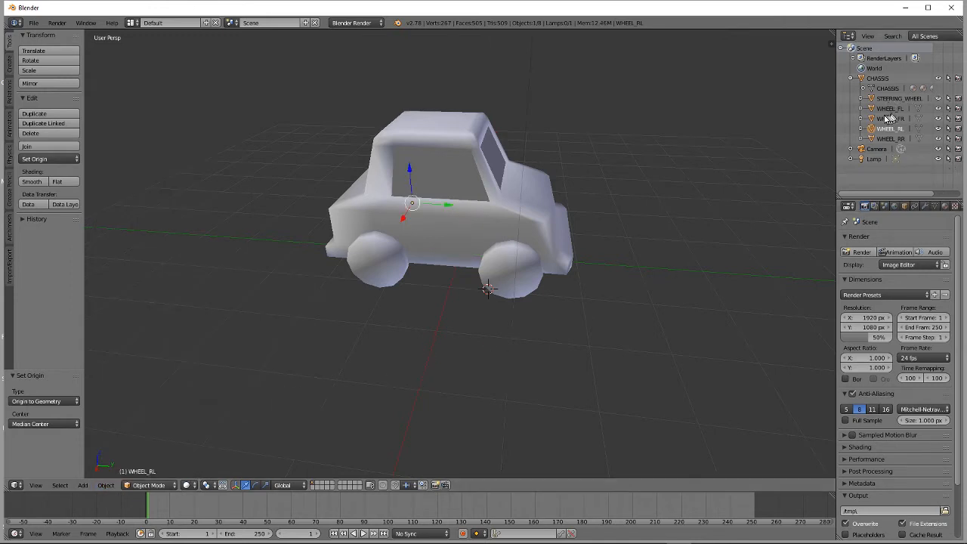
{"action": "left_click", "coordinate": [891, 119]}
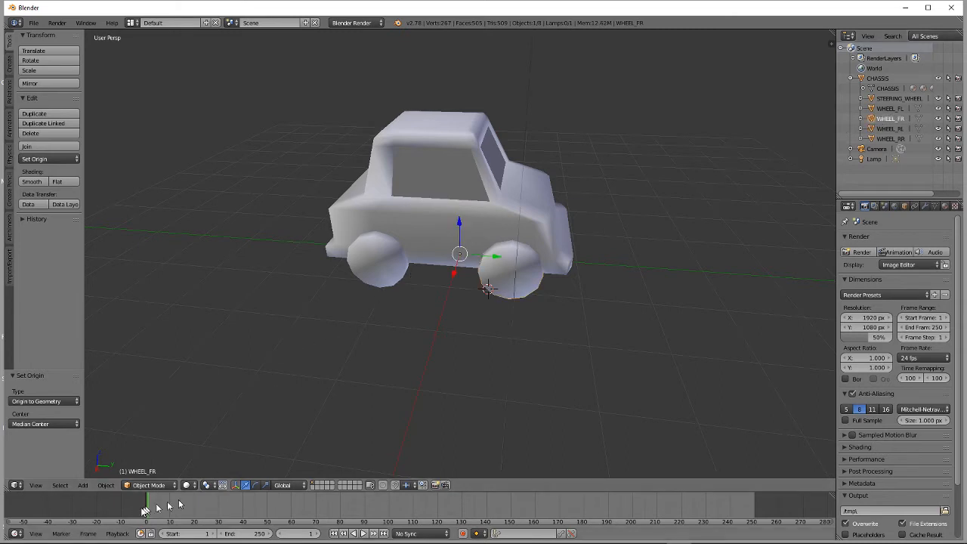
{"action": "left_click", "coordinate": [100, 485]}
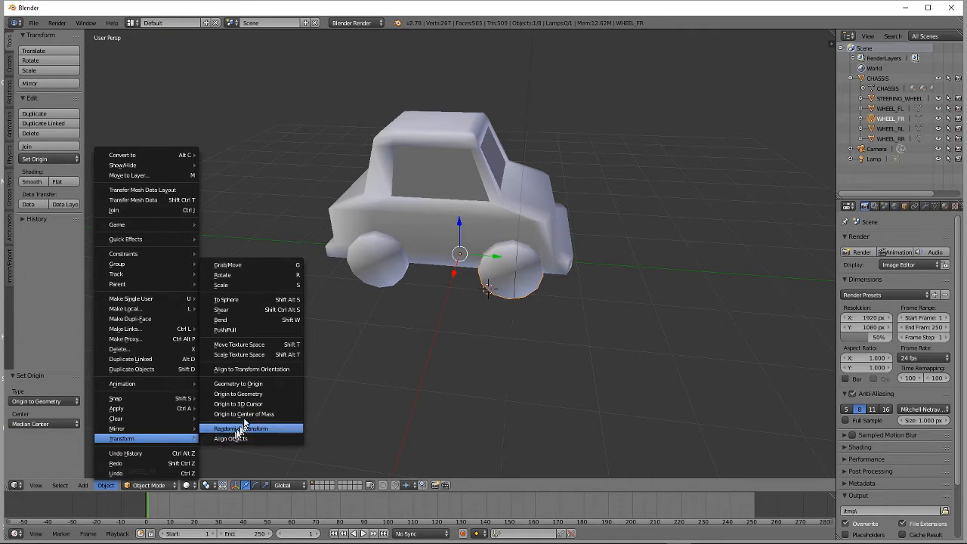
{"action": "left_click", "coordinate": [242, 414]}
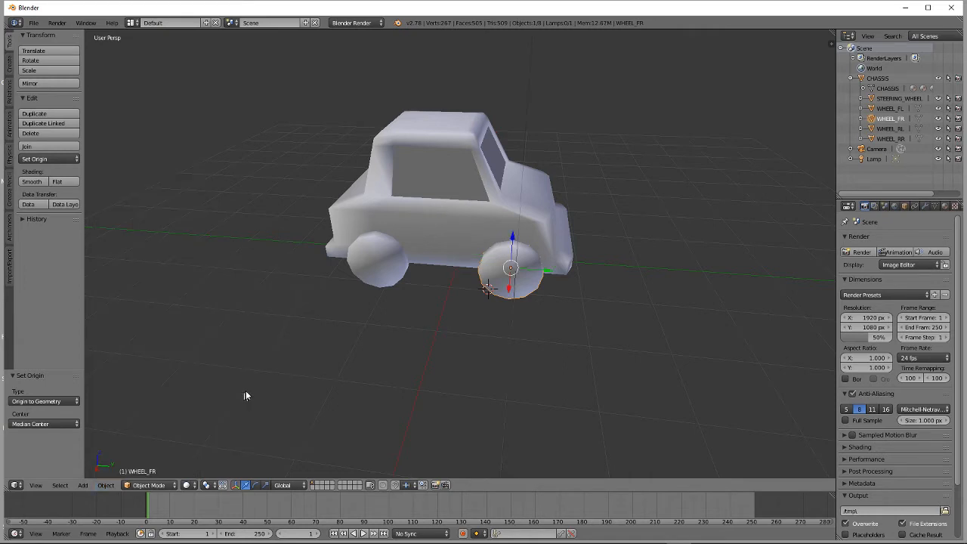
Centre the front left wheel's origin, open steering wheel options, then reselect WHEEL_RL and WHEEL_RR.
{"action": "left_click", "coordinate": [883, 110]}
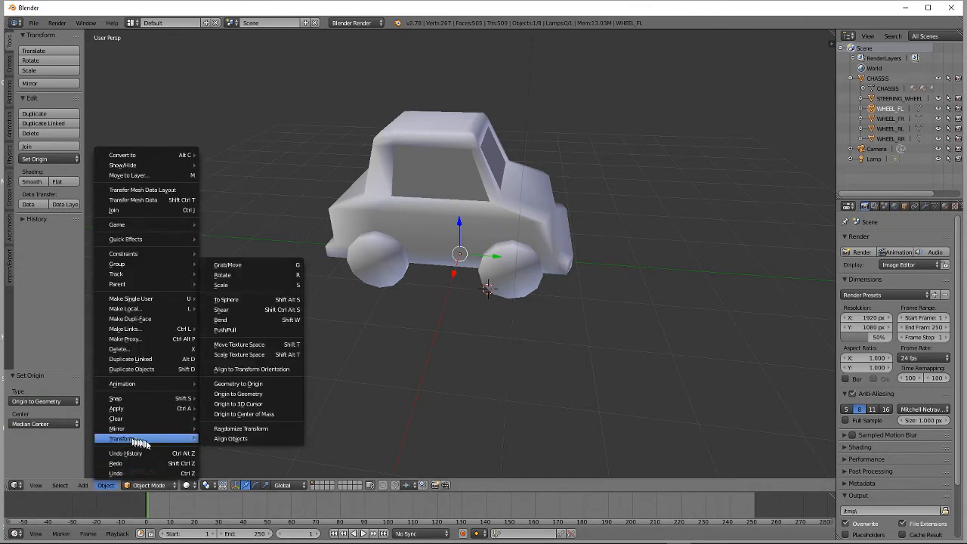
{"action": "mouse_move", "coordinate": [242, 404]}
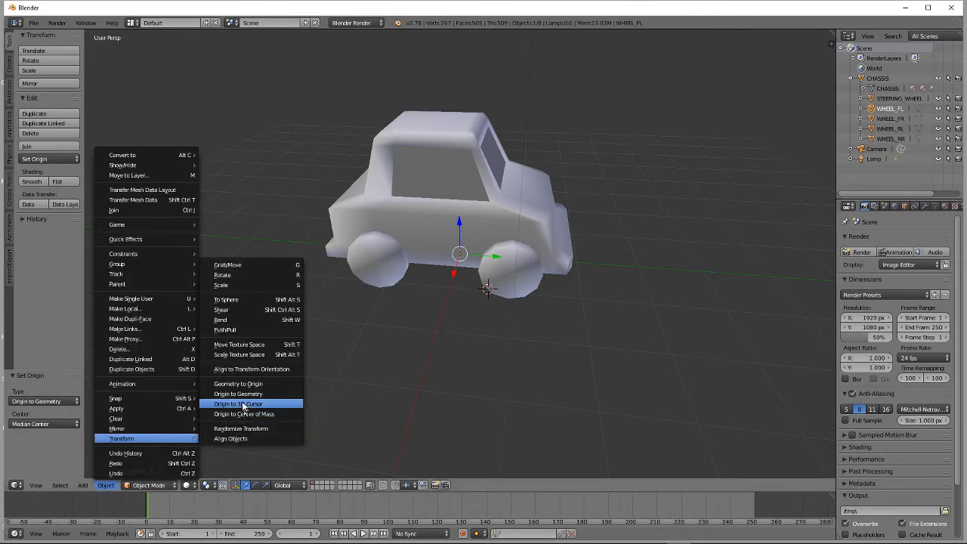
{"action": "left_click", "coordinate": [237, 403]}
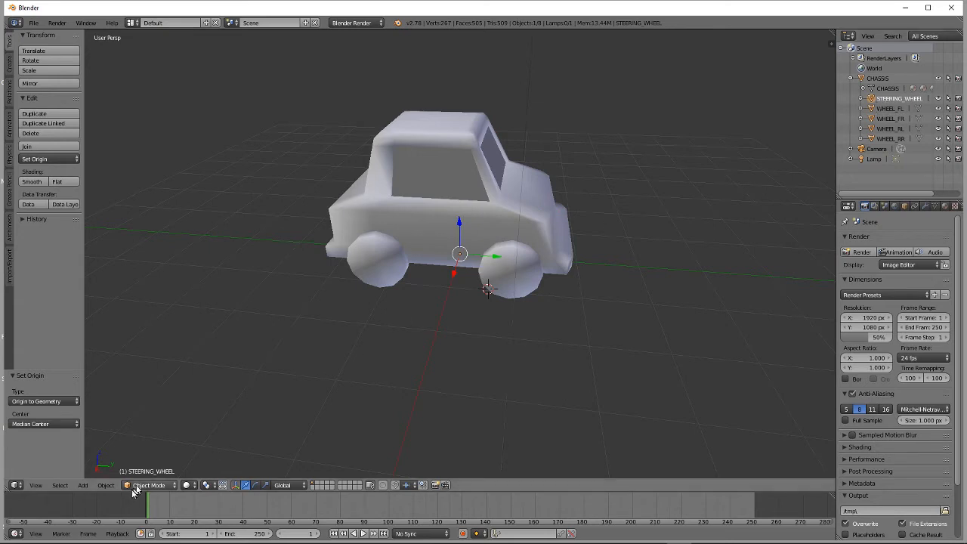
{"action": "left_click", "coordinate": [99, 485]}
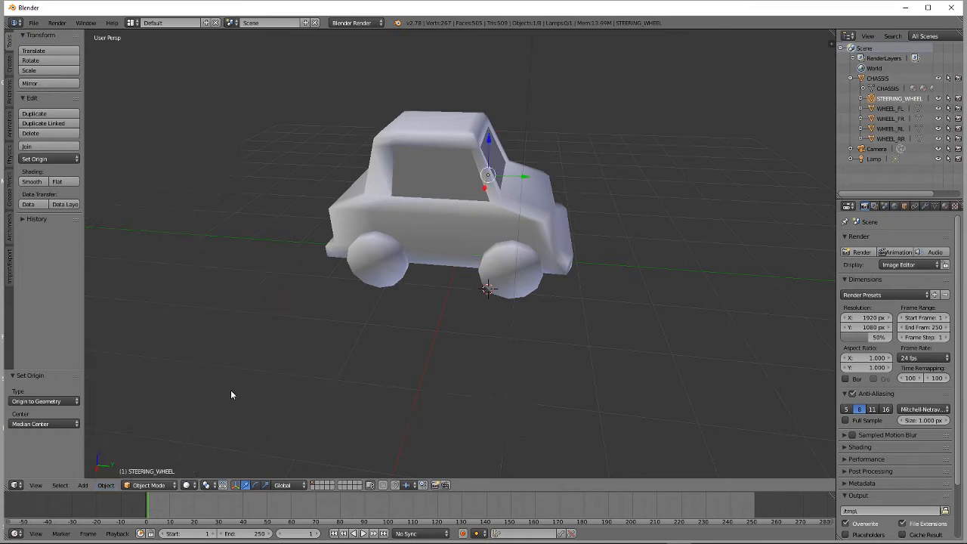
{"action": "mouse_move", "coordinate": [540, 406]}
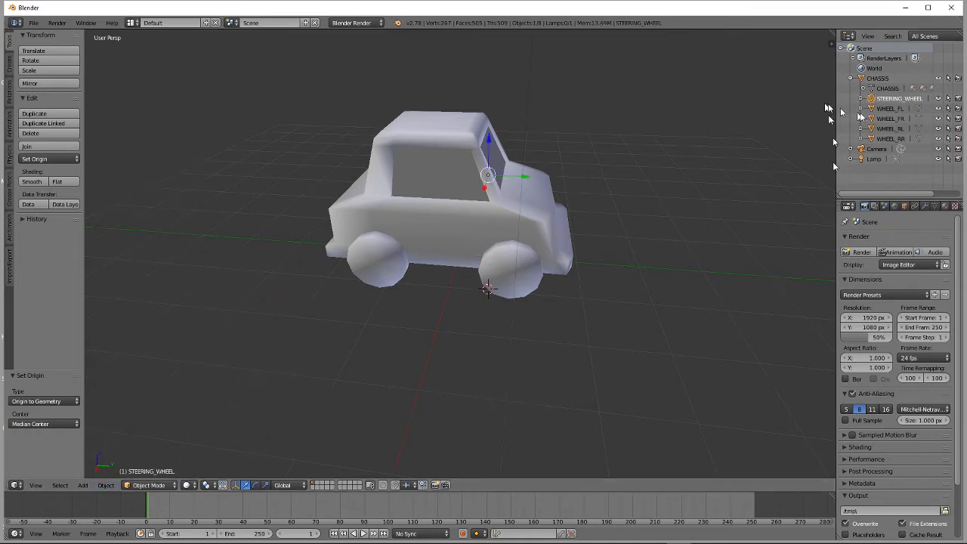
{"action": "left_click", "coordinate": [886, 112]}
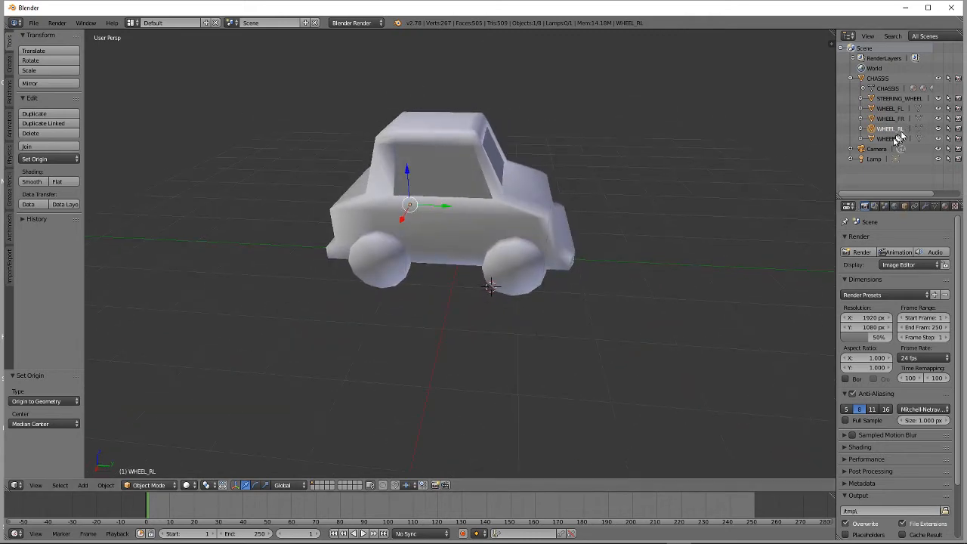
{"action": "left_click", "coordinate": [887, 139]}
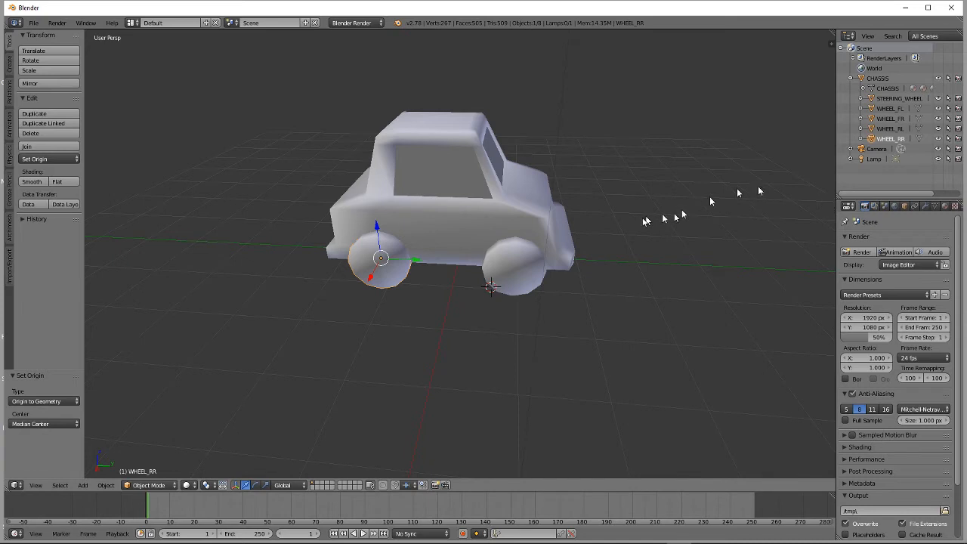
{"action": "mouse_move", "coordinate": [526, 281]}
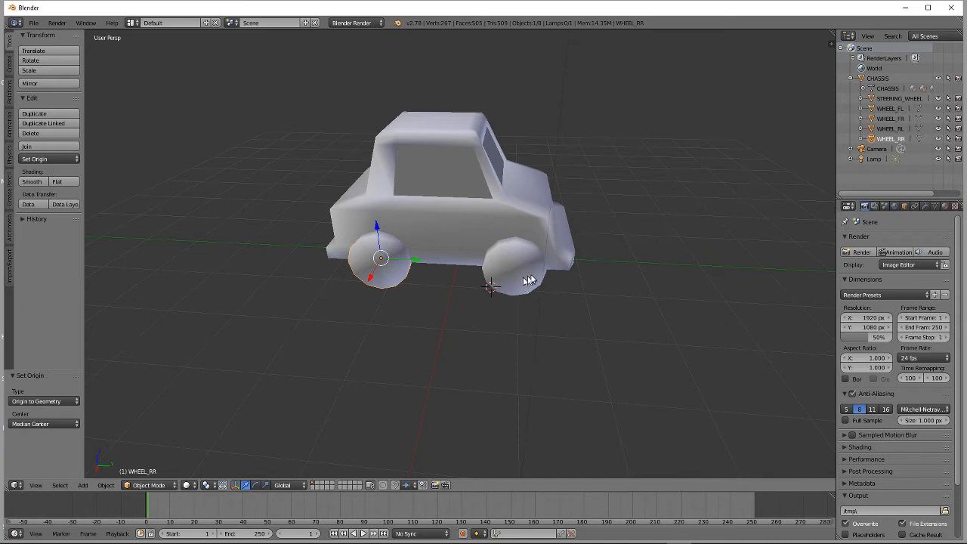
{"action": "mouse_move", "coordinate": [563, 317]}
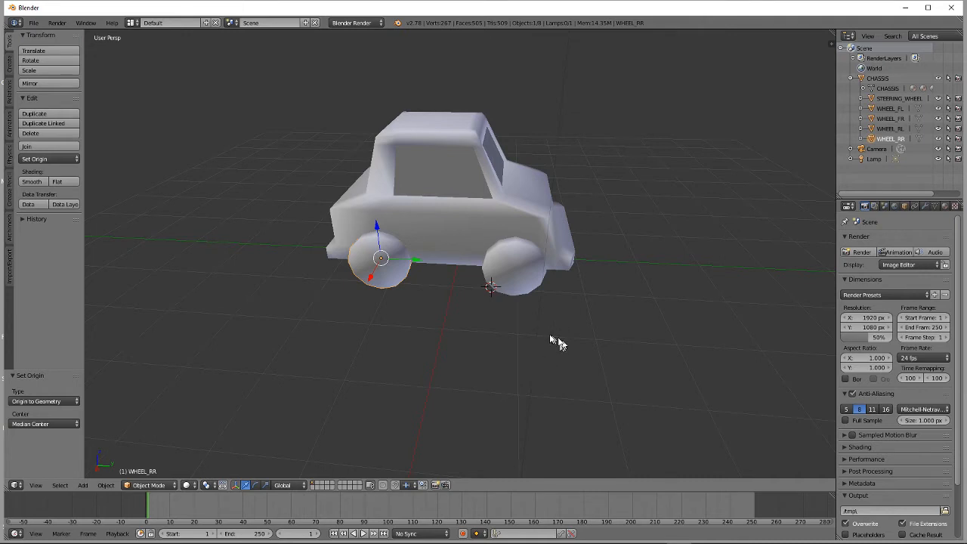
Start an FBX (.fbx) export of the car scene from File > Export.
{"action": "left_click", "coordinate": [268, 22]}
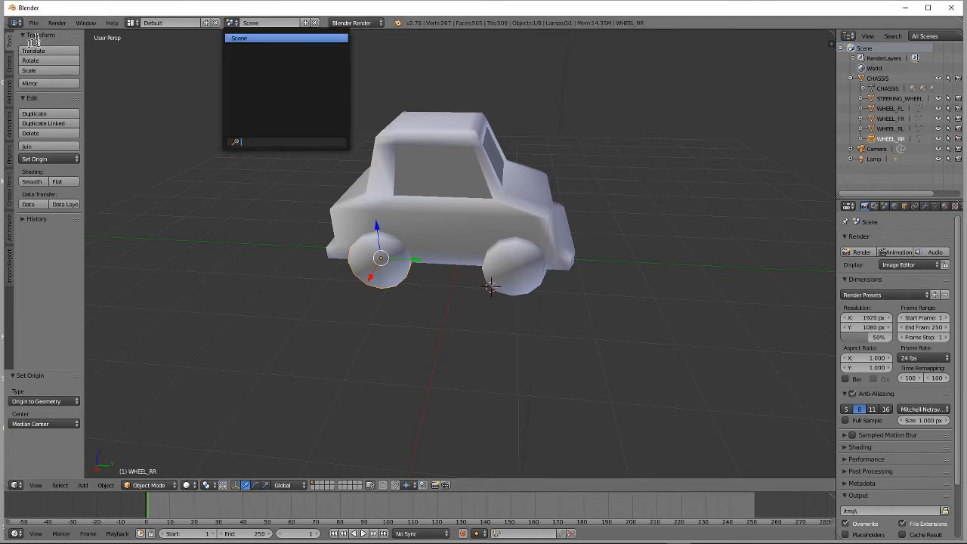
{"action": "left_click", "coordinate": [32, 20]}
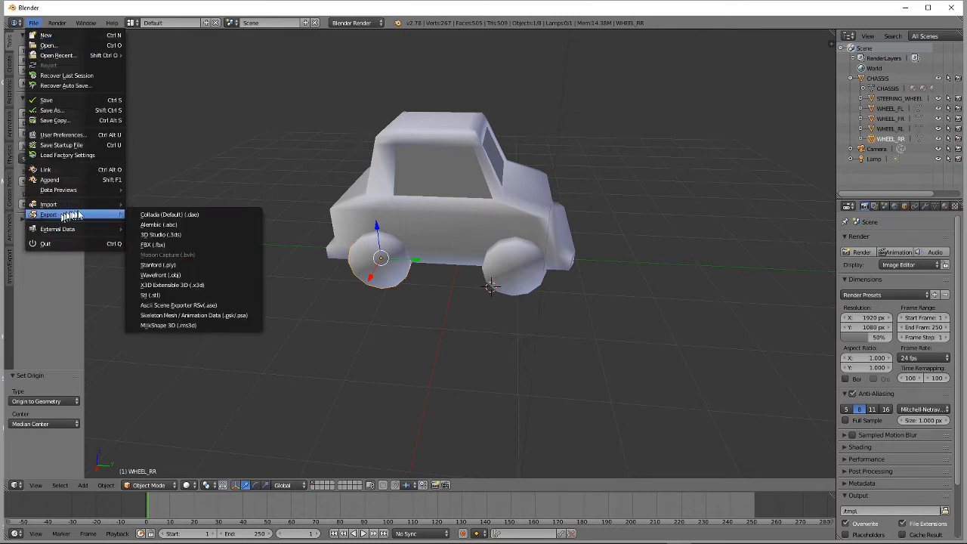
{"action": "mouse_move", "coordinate": [159, 225]}
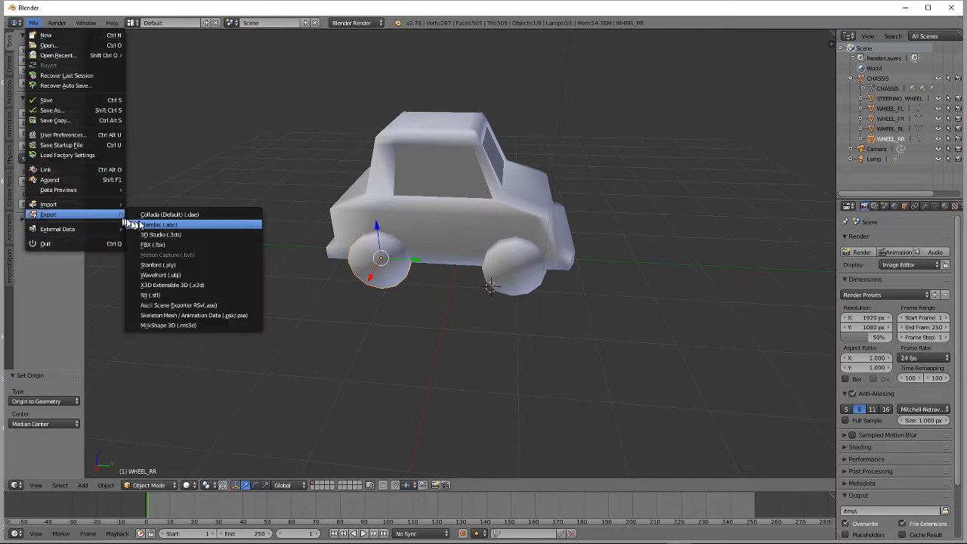
{"action": "left_click", "coordinate": [153, 245]}
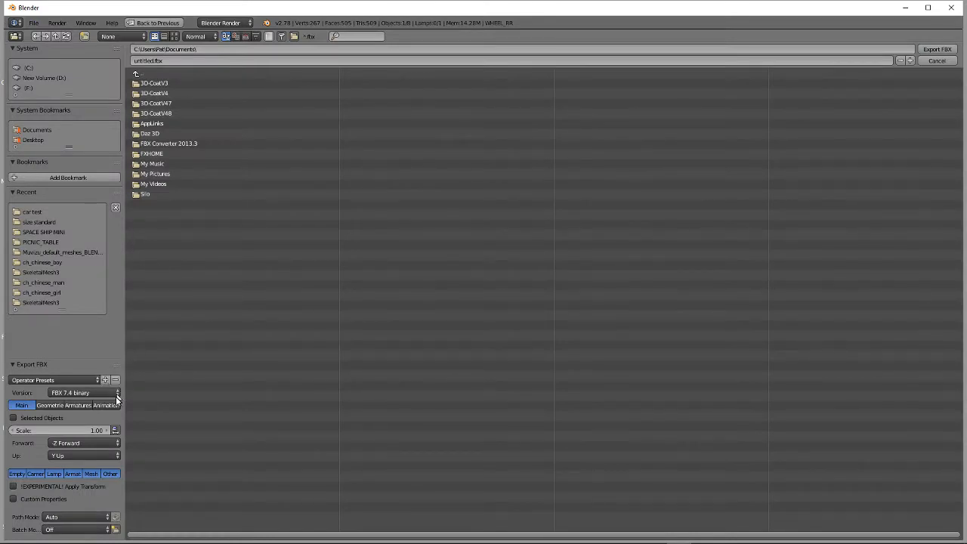
Set FBX geometry smoothing to Face and choose REDCAR_BLENDER.fbx as the export file.
{"action": "left_click", "coordinate": [49, 405]}
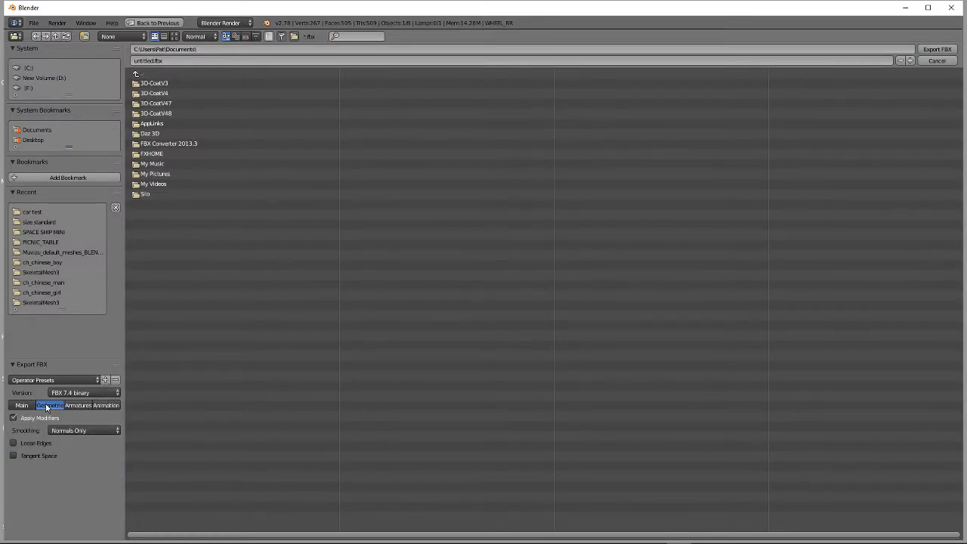
{"action": "left_click", "coordinate": [82, 430]}
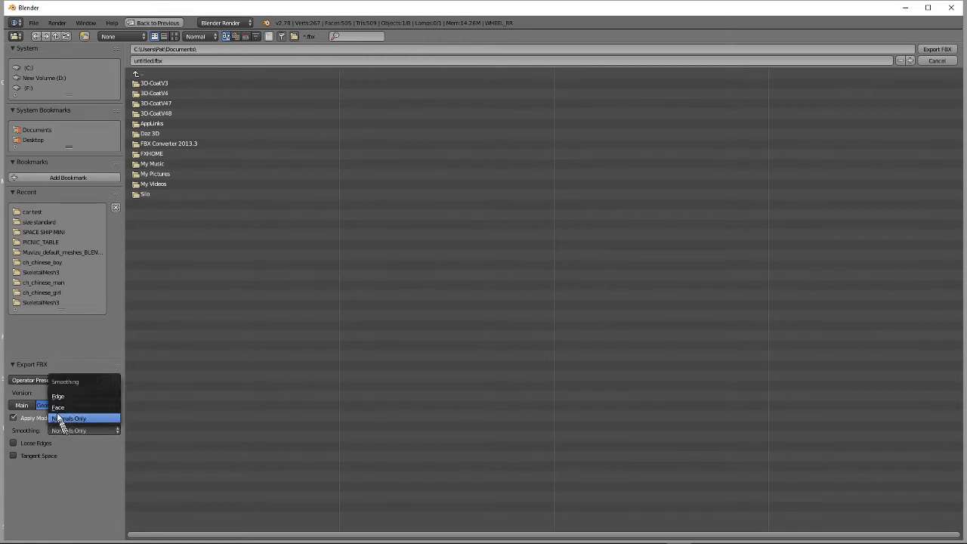
{"action": "left_click", "coordinate": [57, 407]}
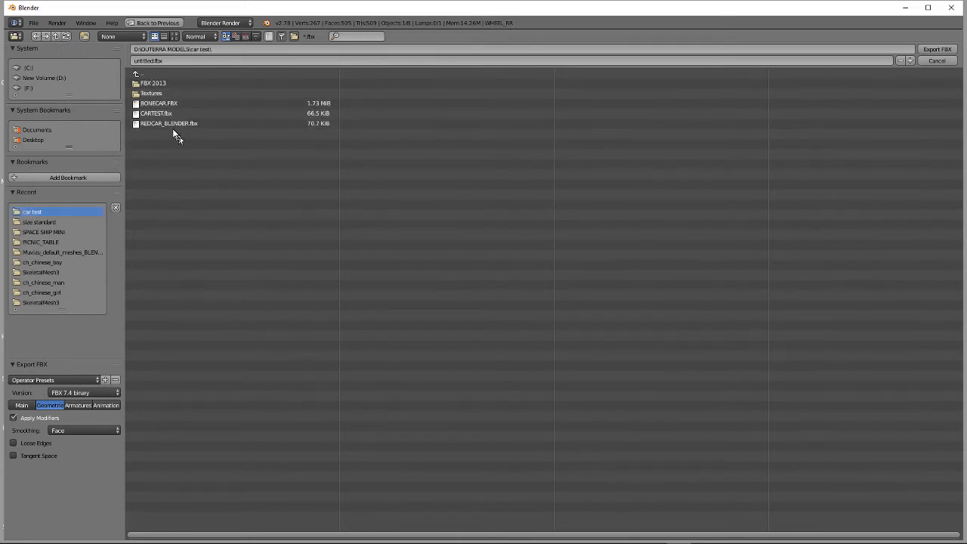
{"action": "left_click", "coordinate": [168, 123]}
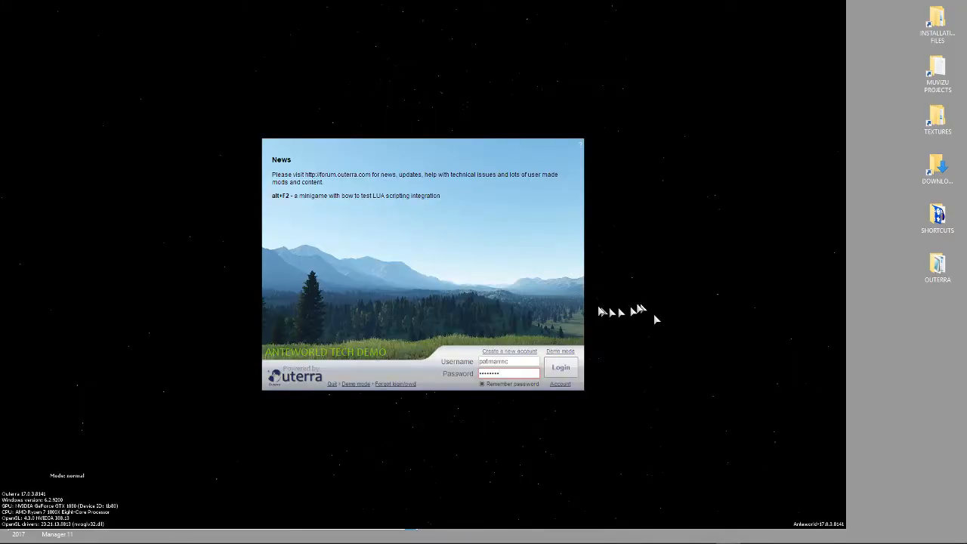
Log in to Outerra and load REDCAR_BLENDER.fbx into the FBX importer.
{"action": "left_click", "coordinate": [560, 367]}
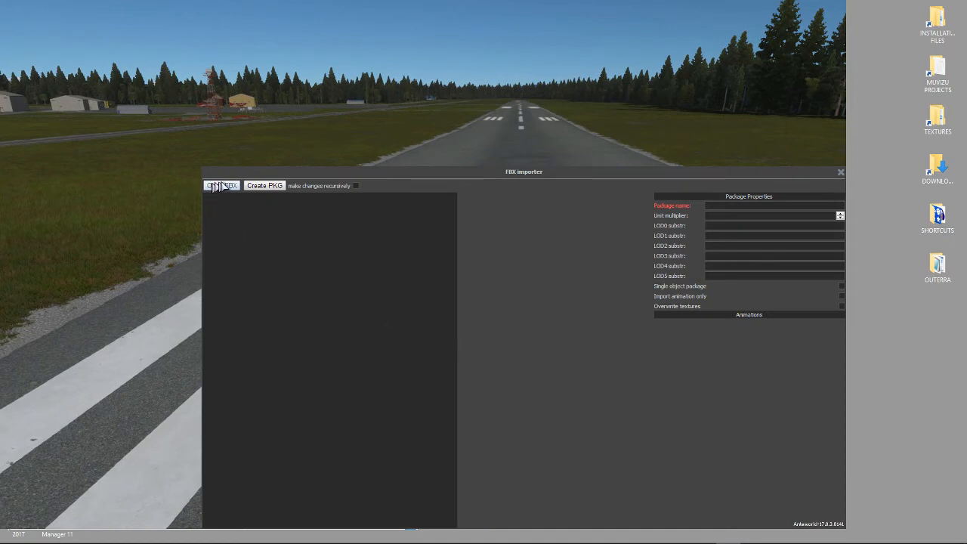
{"action": "left_click", "coordinate": [222, 186]}
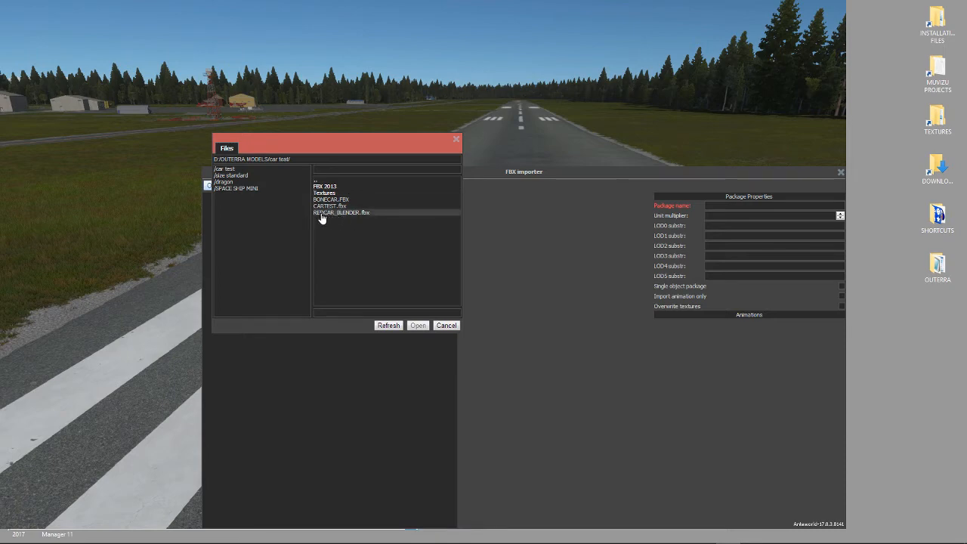
{"action": "left_click", "coordinate": [352, 213]}
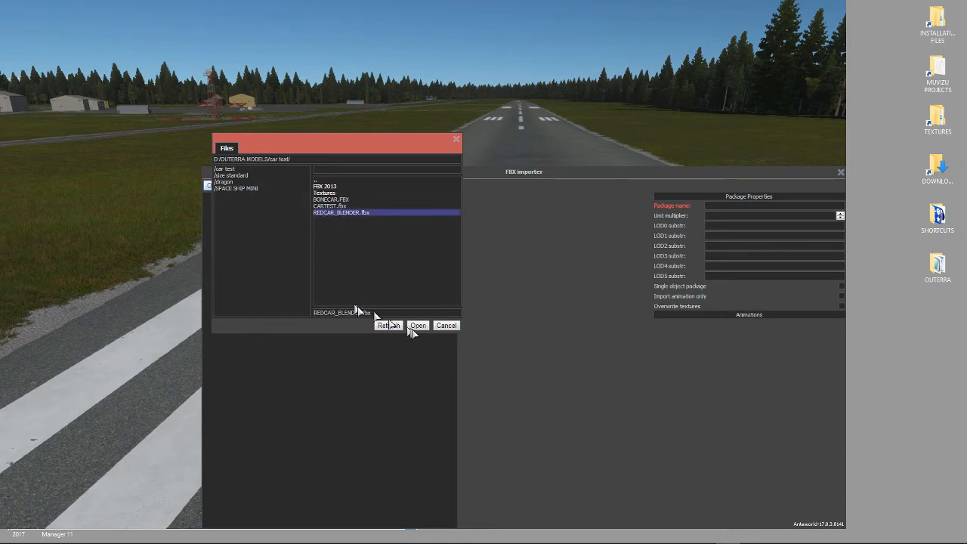
{"action": "left_click", "coordinate": [417, 325]}
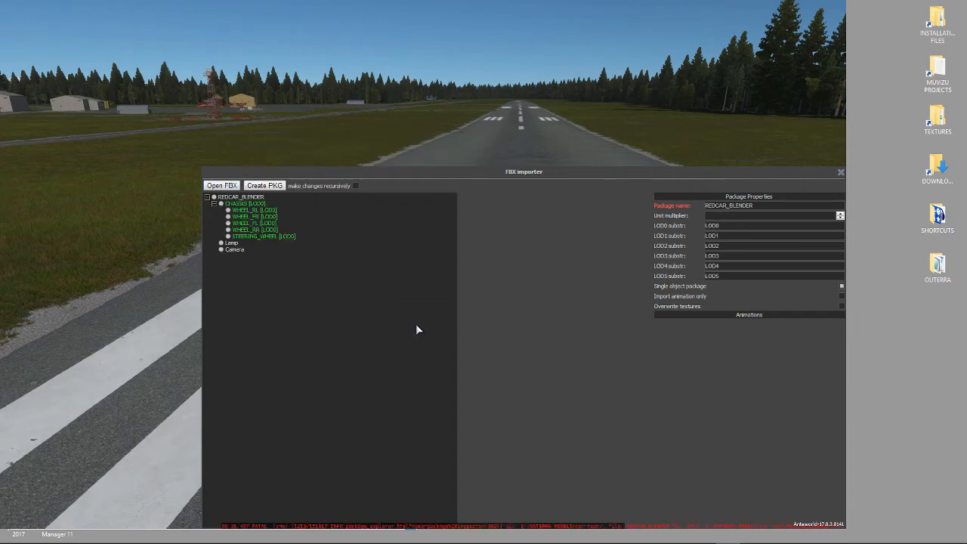
{"action": "mouse_move", "coordinate": [250, 272]}
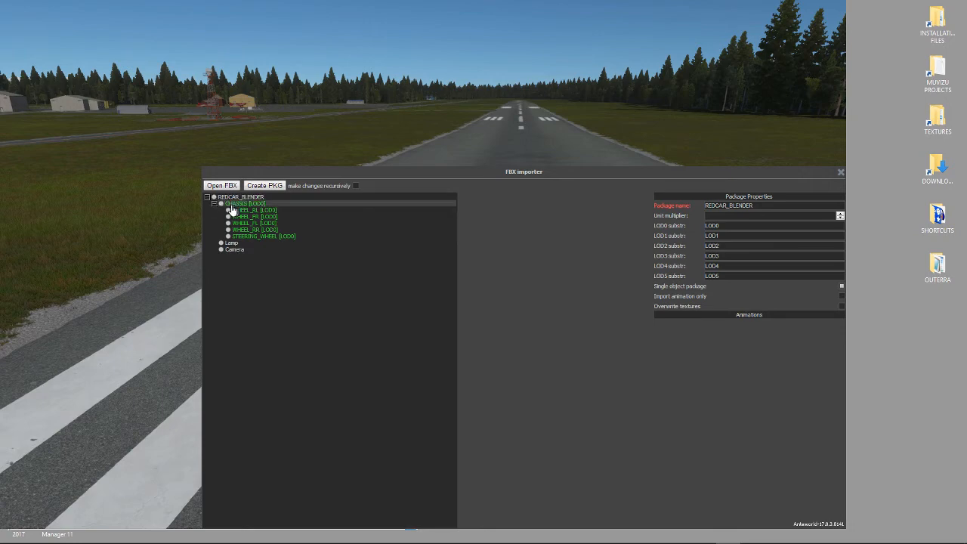
Inspect the CHASSIS and Camera nodes and exclude the Camera from the import.
{"action": "left_click", "coordinate": [222, 203]}
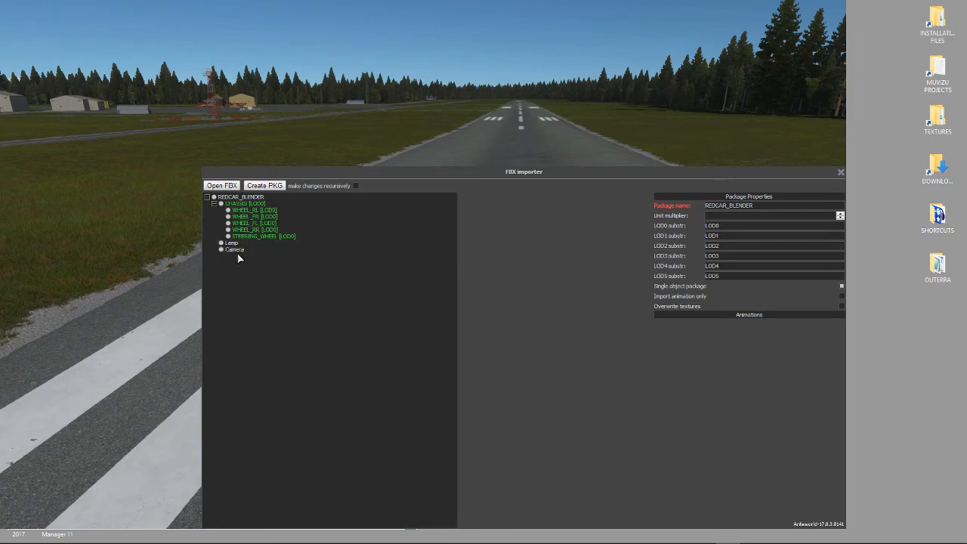
{"action": "left_click", "coordinate": [234, 249]}
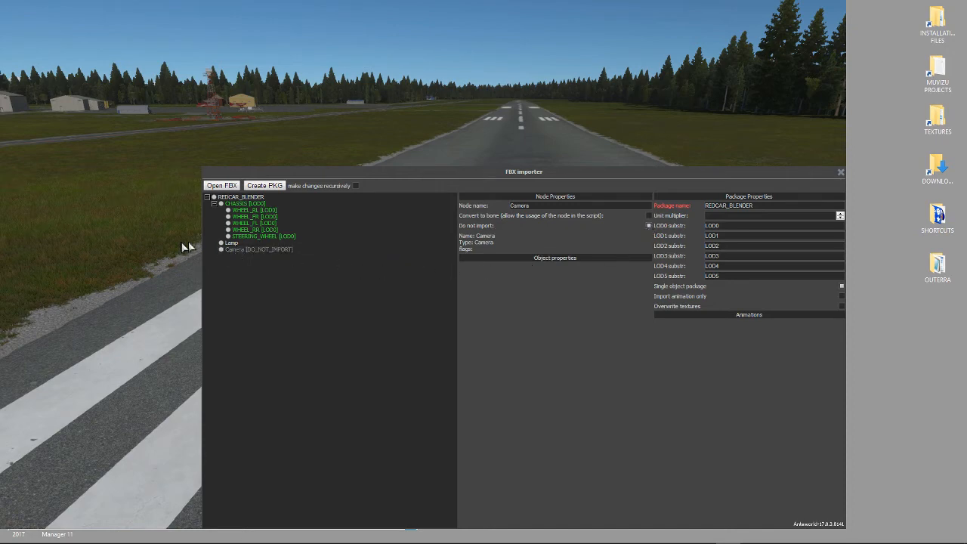
{"action": "left_click", "coordinate": [231, 242]}
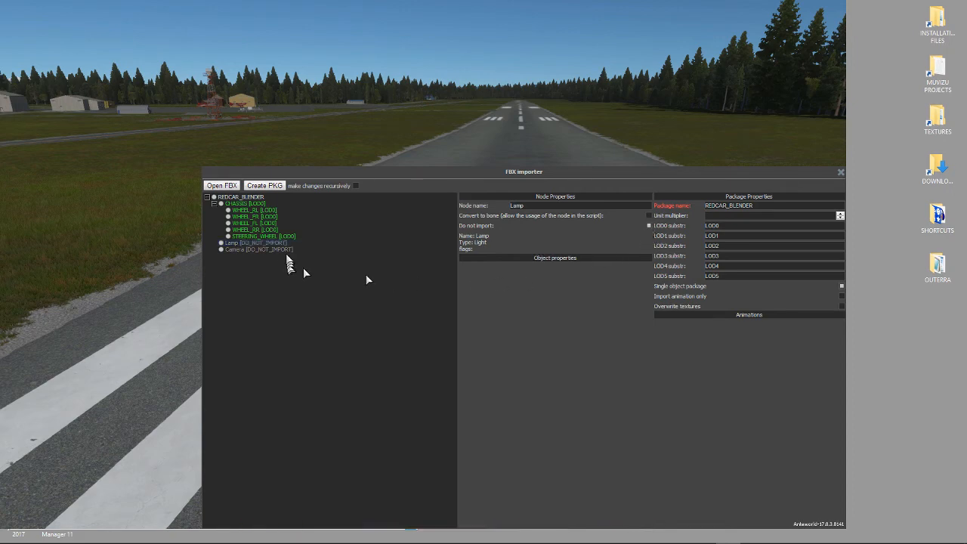
Mark STEERING_WHEEL, WHEEL_RR, WHEEL_FL and WHEEL_RL for conversion to bones.
{"action": "left_click", "coordinate": [262, 236]}
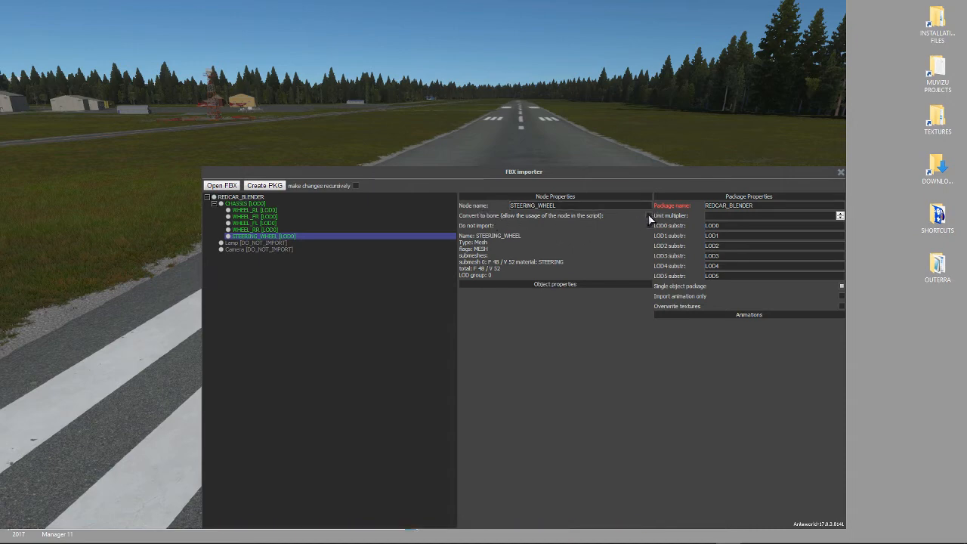
{"action": "left_click", "coordinate": [648, 216]}
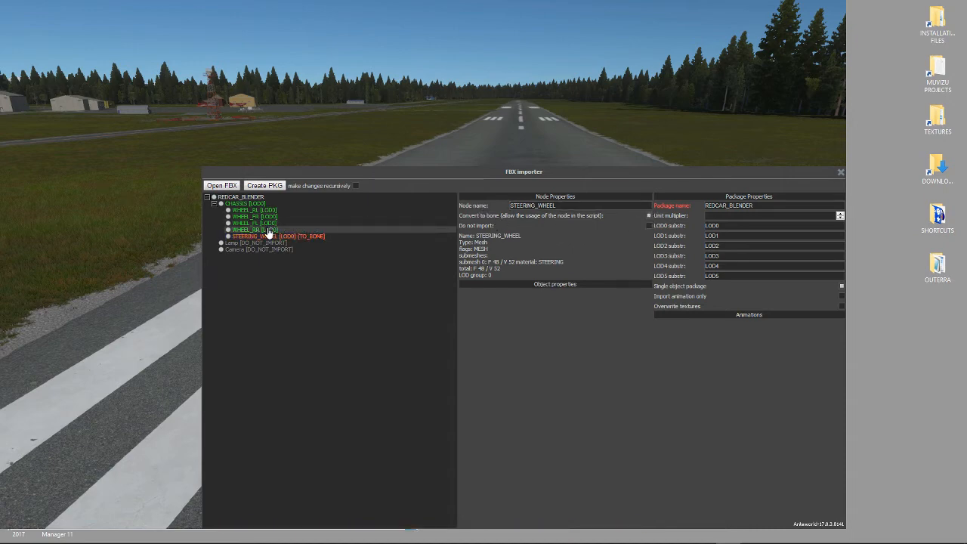
{"action": "left_click", "coordinate": [257, 229]}
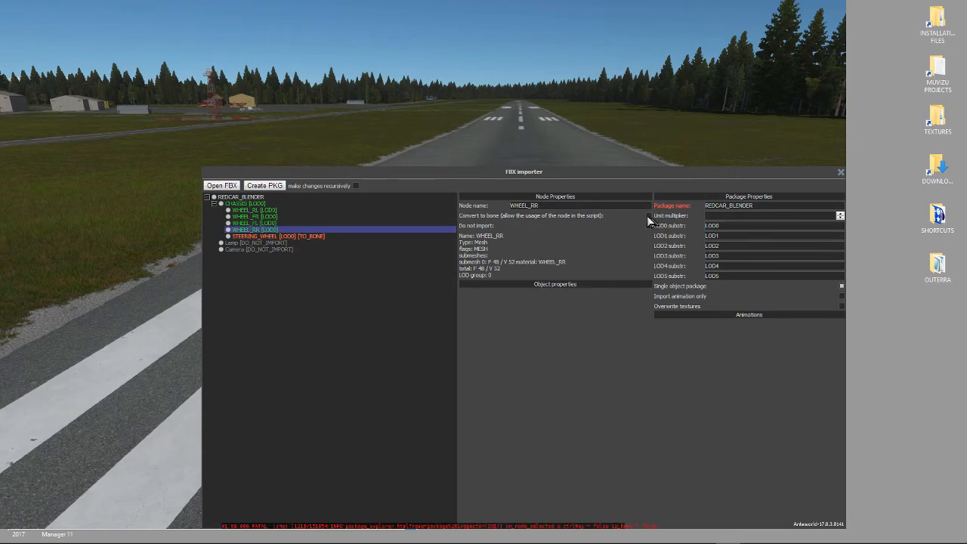
{"action": "left_click", "coordinate": [265, 230]}
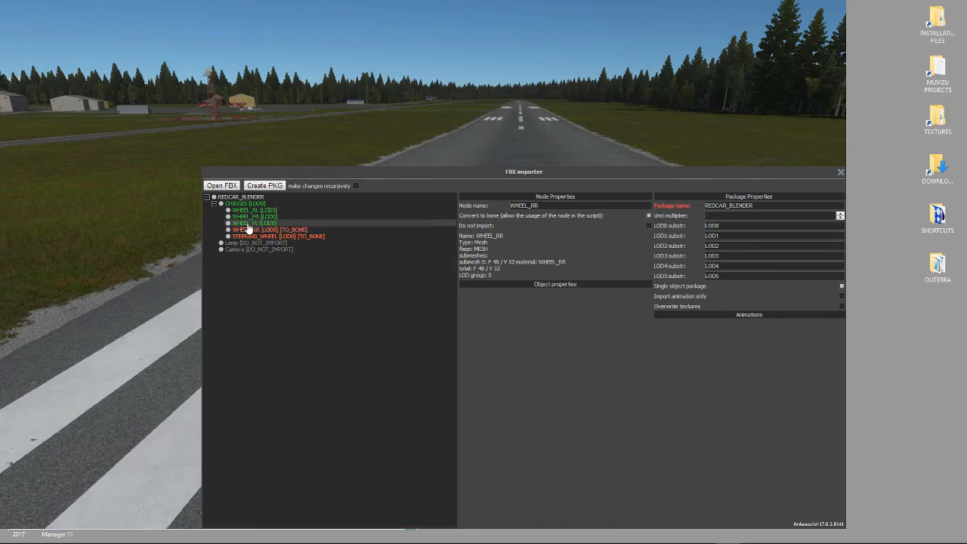
{"action": "left_click", "coordinate": [254, 223]}
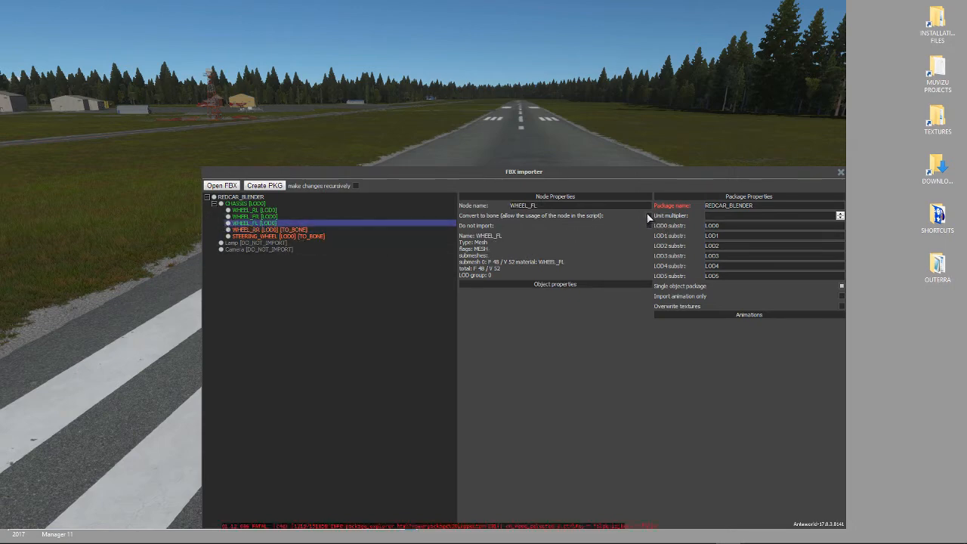
{"action": "left_click", "coordinate": [254, 216]}
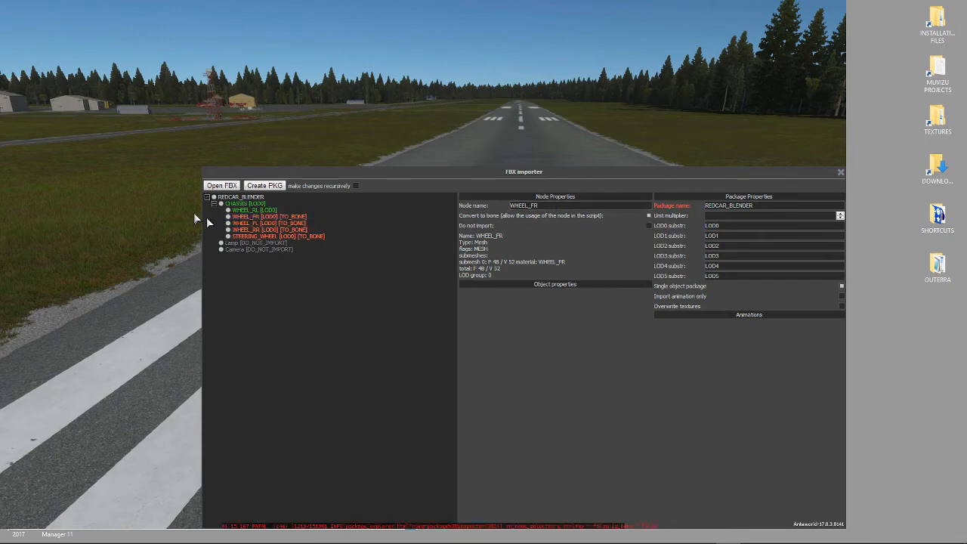
{"action": "left_click", "coordinate": [253, 209]}
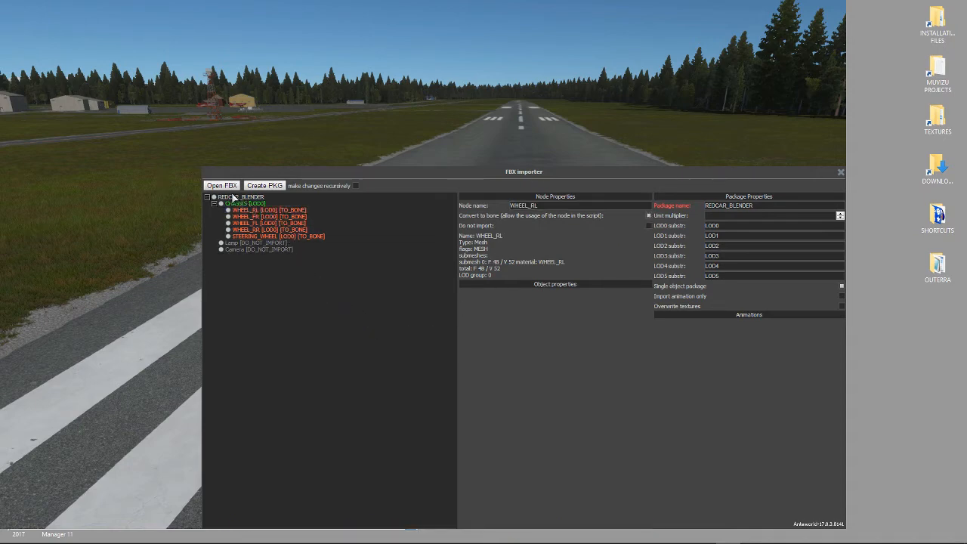
Create the REDCAR_BLENDER package from the root node, dismiss the report, and close the importer.
{"action": "left_click", "coordinate": [240, 197]}
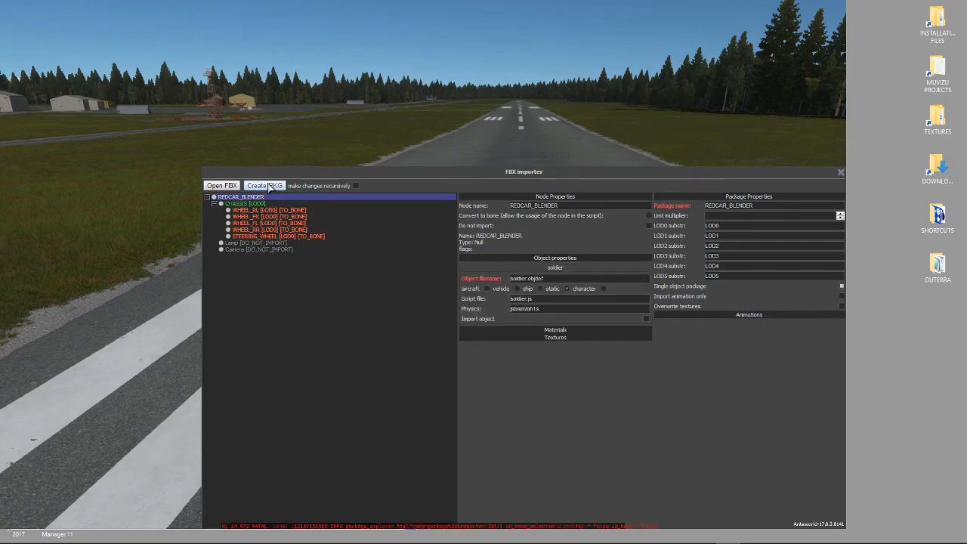
{"action": "left_click", "coordinate": [264, 185]}
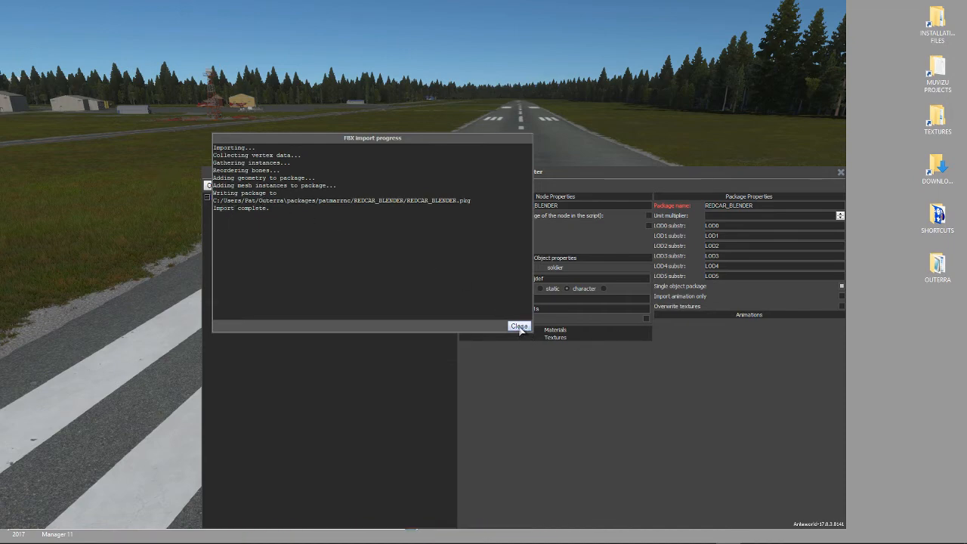
{"action": "left_click", "coordinate": [519, 325]}
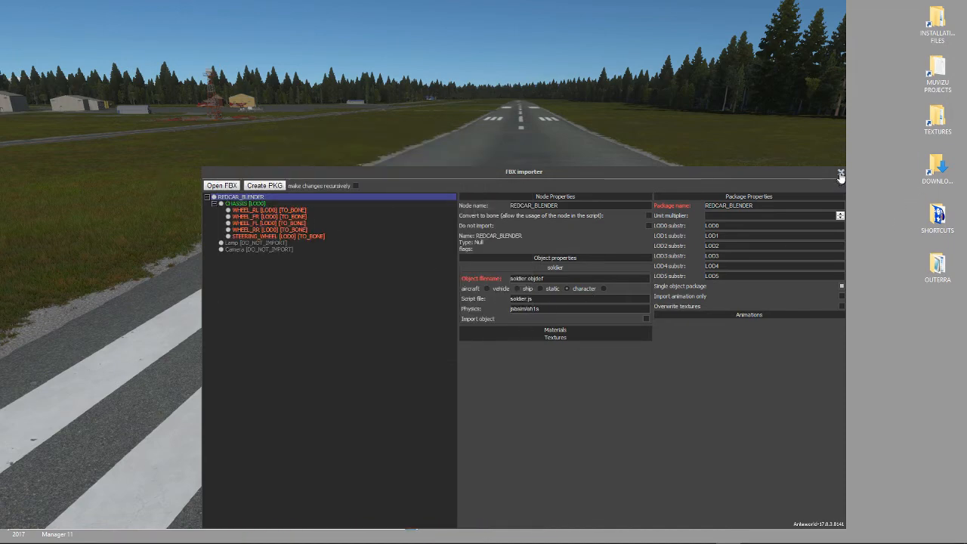
{"action": "left_click", "coordinate": [841, 173]}
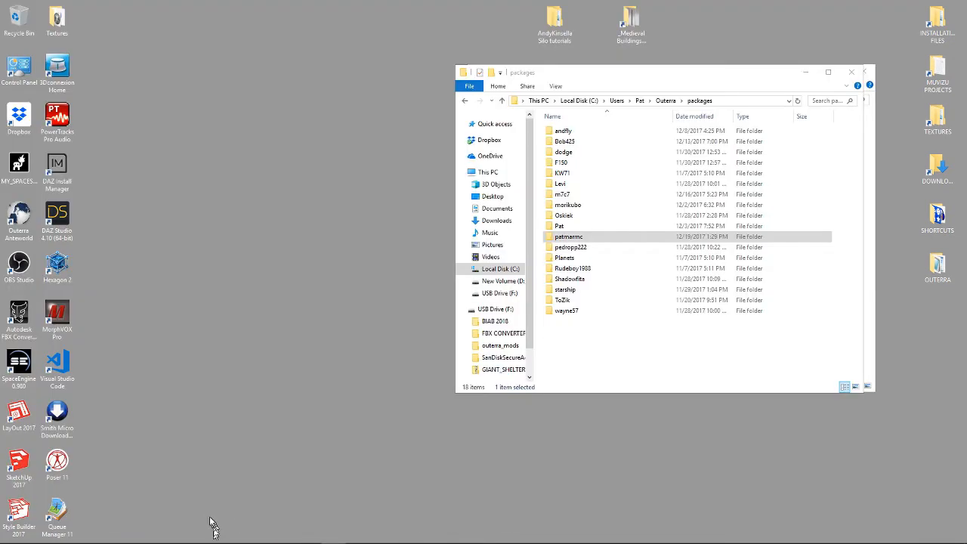
{"action": "mouse_move", "coordinate": [120, 455]}
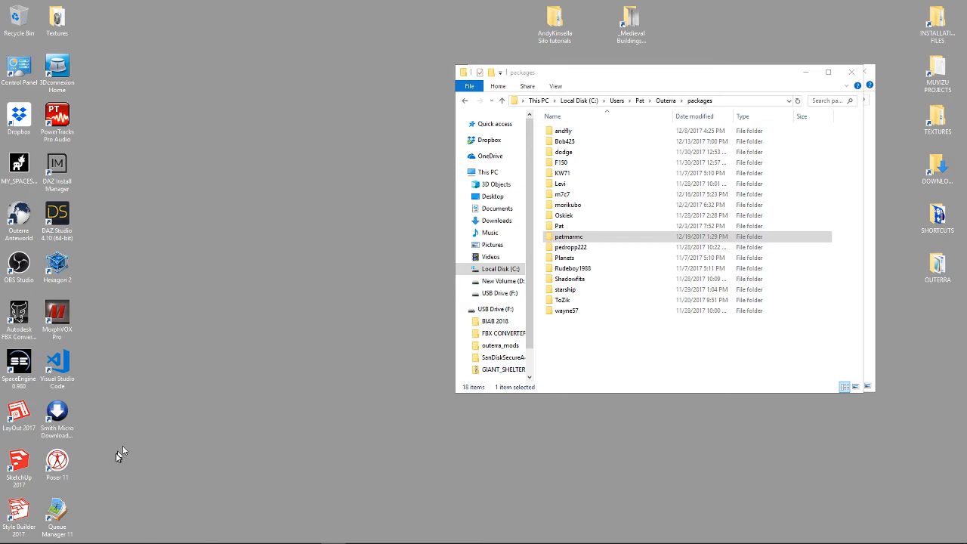
{"action": "mouse_move", "coordinate": [96, 422]}
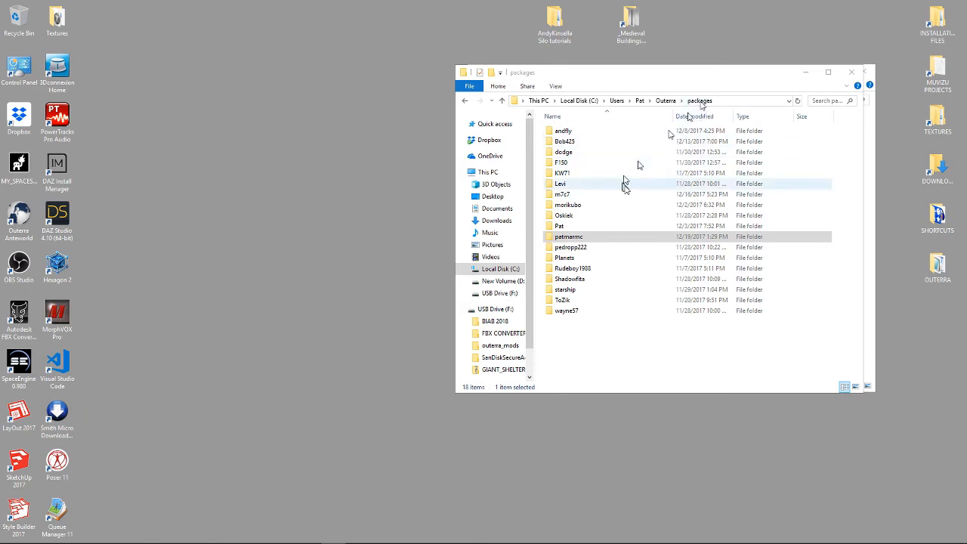
Open the personal and REDCAR_BLENDER package folders and select the .objdef file.
{"action": "double_click", "coordinate": [568, 237]}
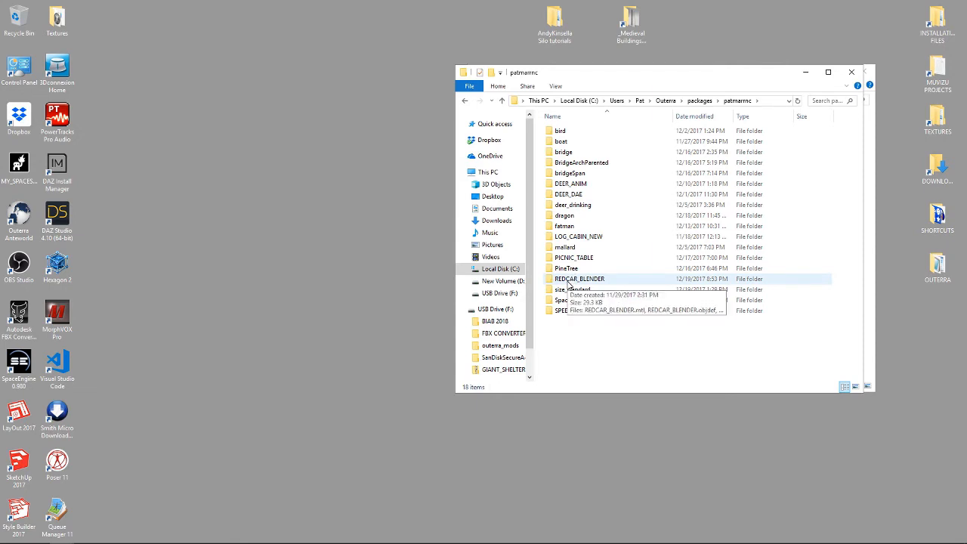
{"action": "double_click", "coordinate": [578, 279]}
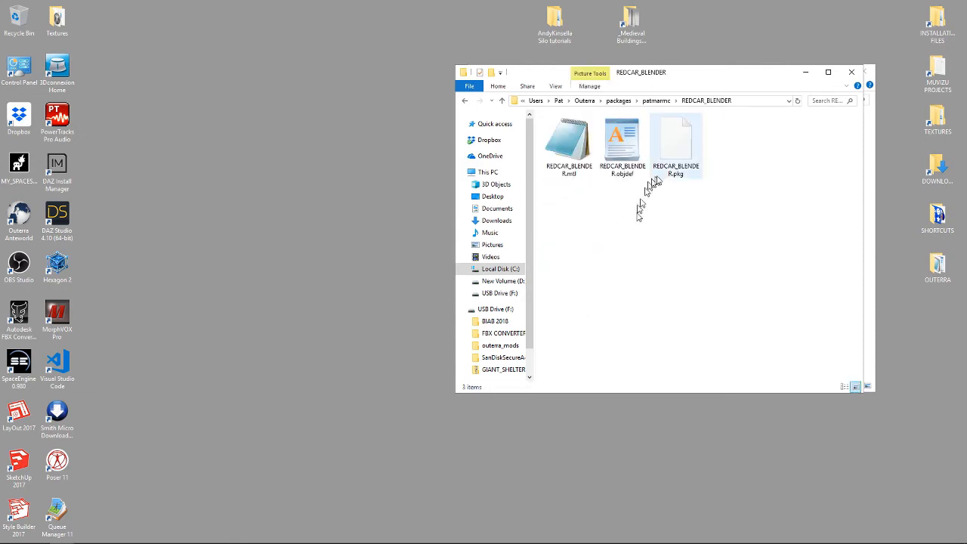
{"action": "left_click", "coordinate": [567, 143]}
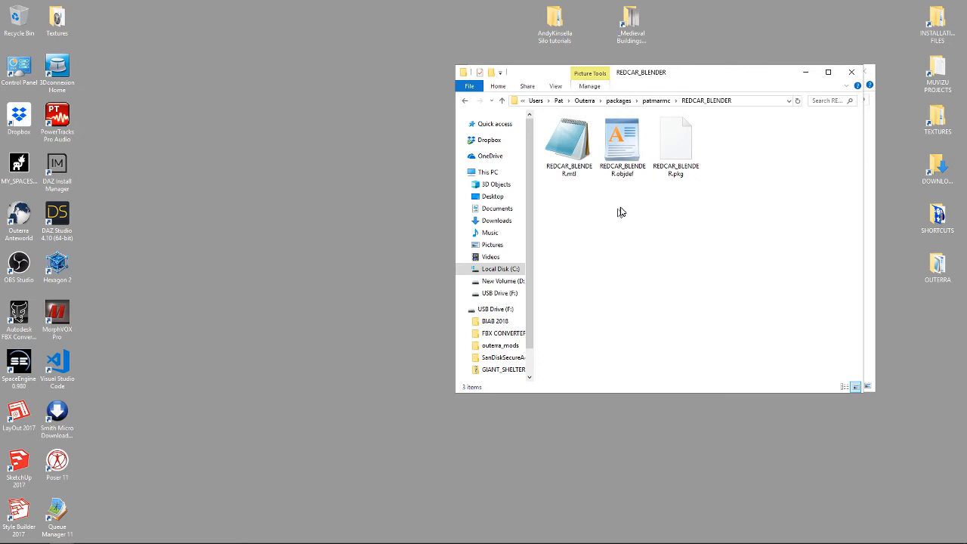
{"action": "mouse_move", "coordinate": [617, 210]}
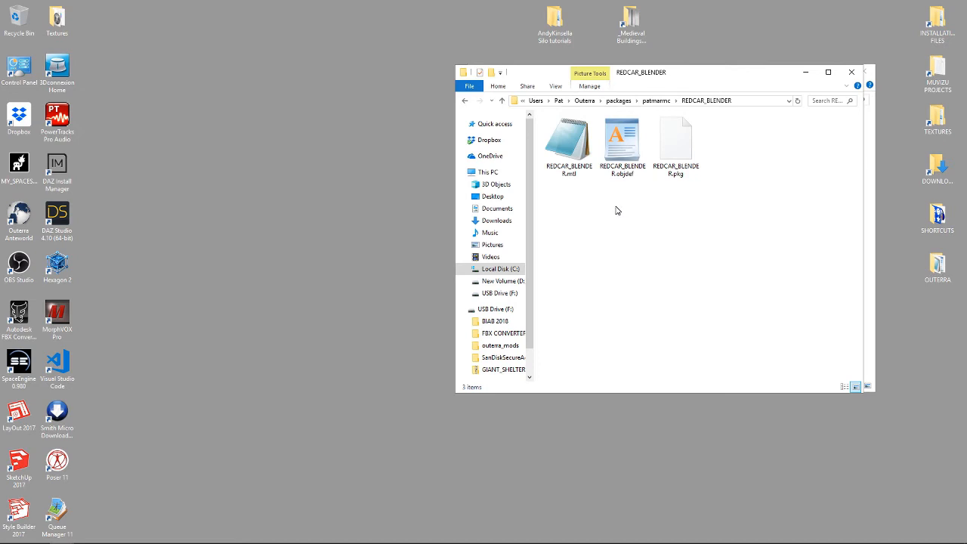
{"action": "left_click", "coordinate": [624, 140]}
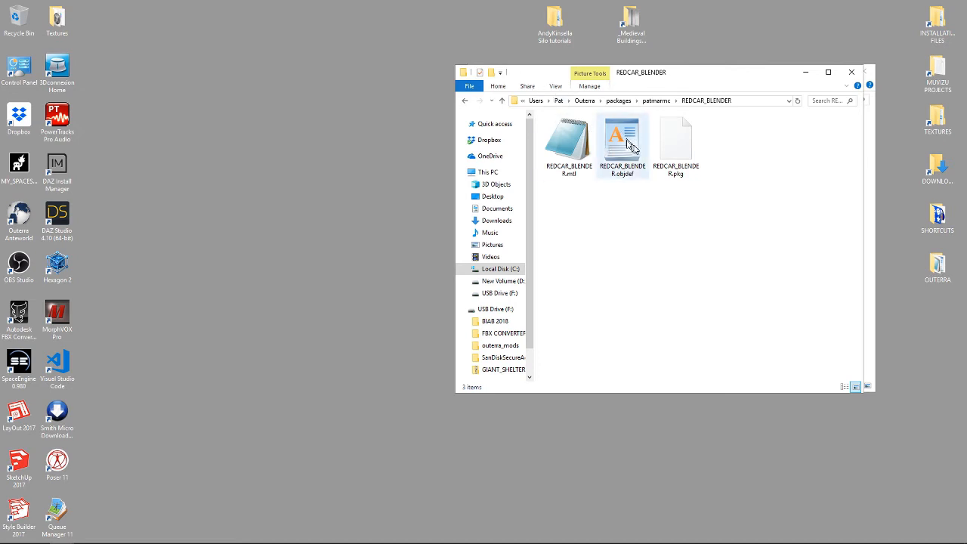
{"action": "mouse_move", "coordinate": [629, 145]}
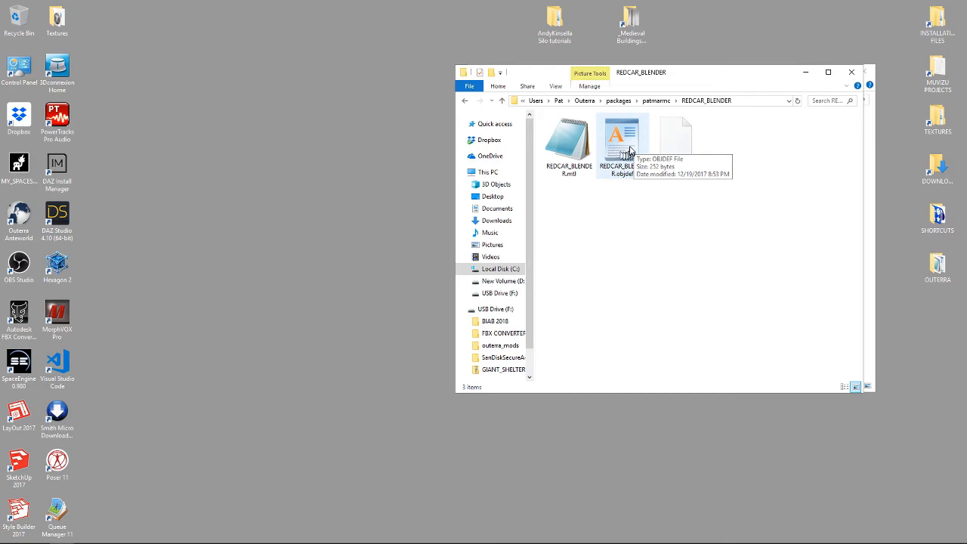
Set REDCAR_BLENDER.objdef physics to 'vehicle' and script to 'redcar_blender.js', and save it.
{"action": "right_click", "coordinate": [625, 140]}
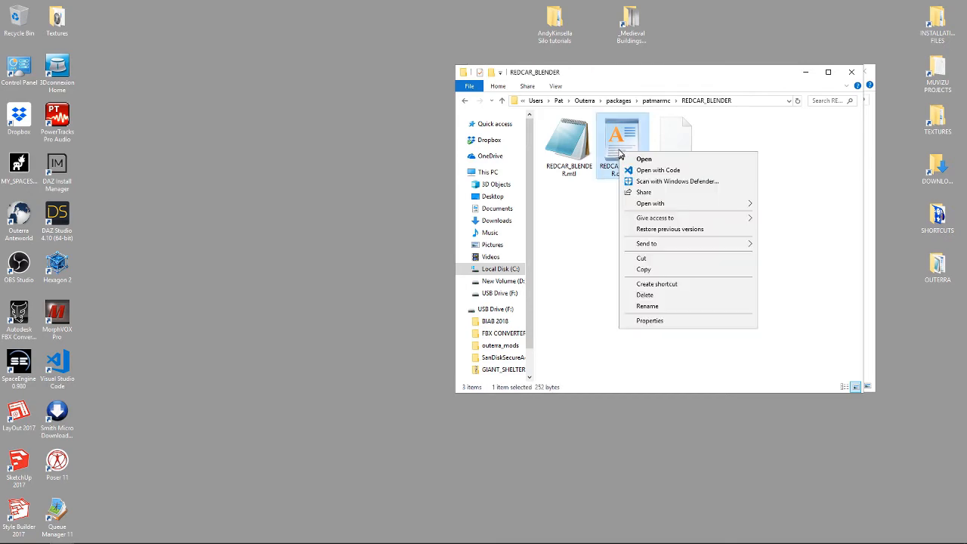
{"action": "left_click", "coordinate": [660, 170]}
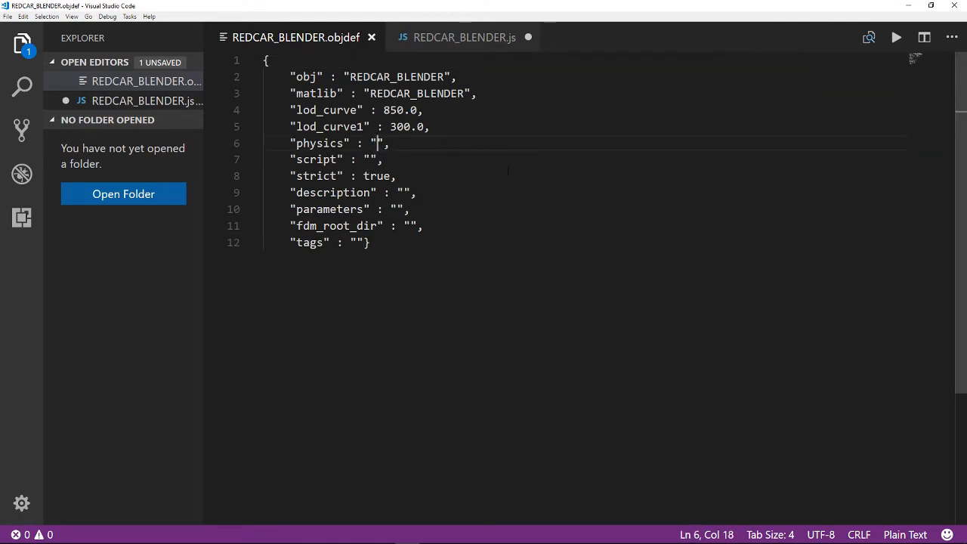
{"action": "type", "text": "vehicle"}
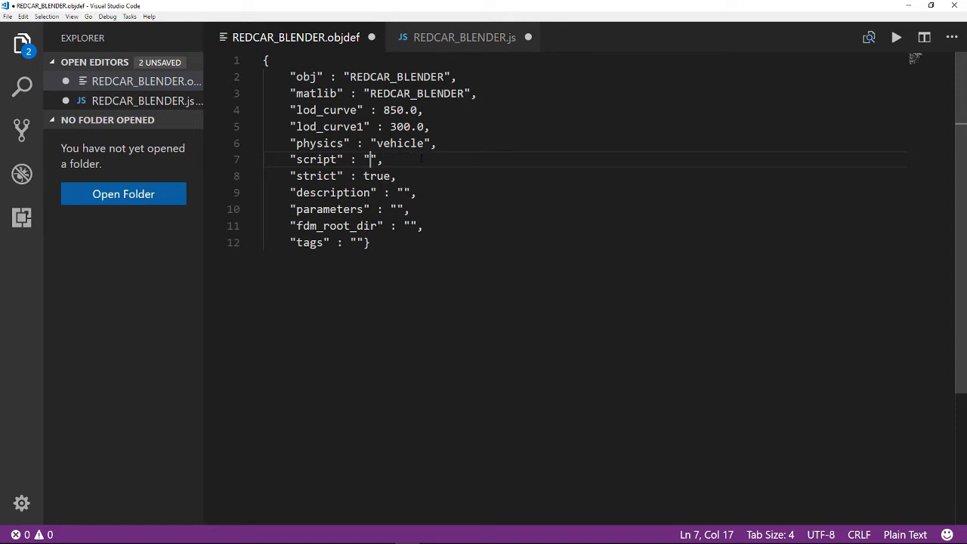
{"action": "type", "text": "redcar_b"}
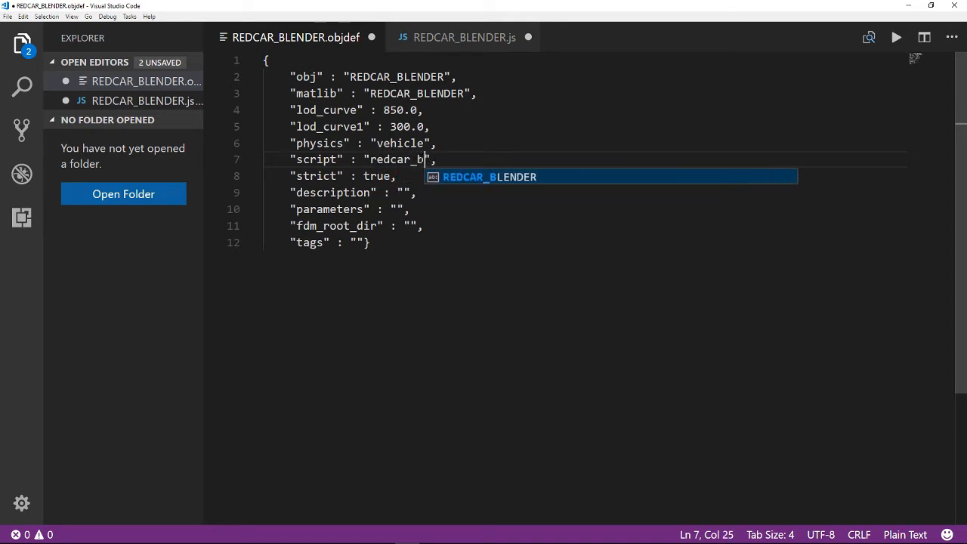
{"action": "type", "text": "lender"}
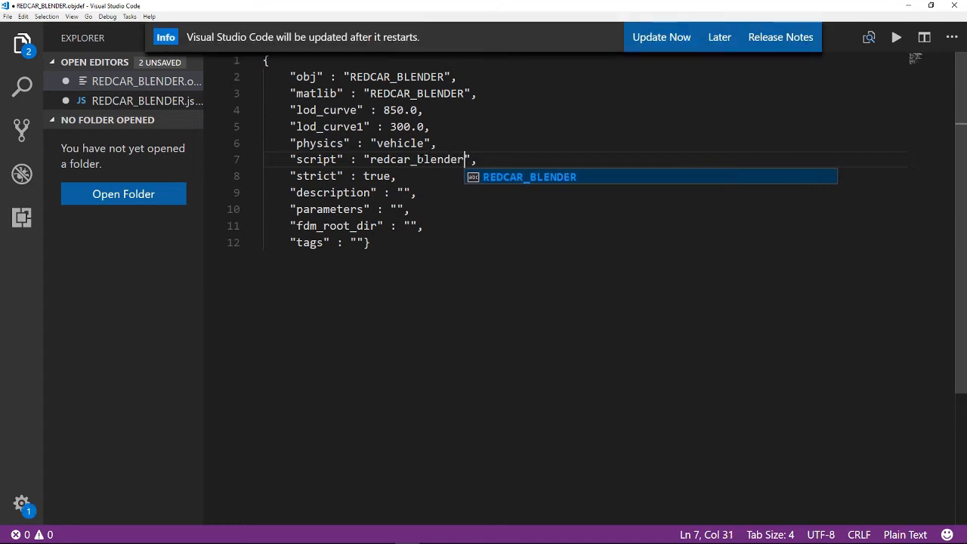
{"action": "type", "text": ".js"}
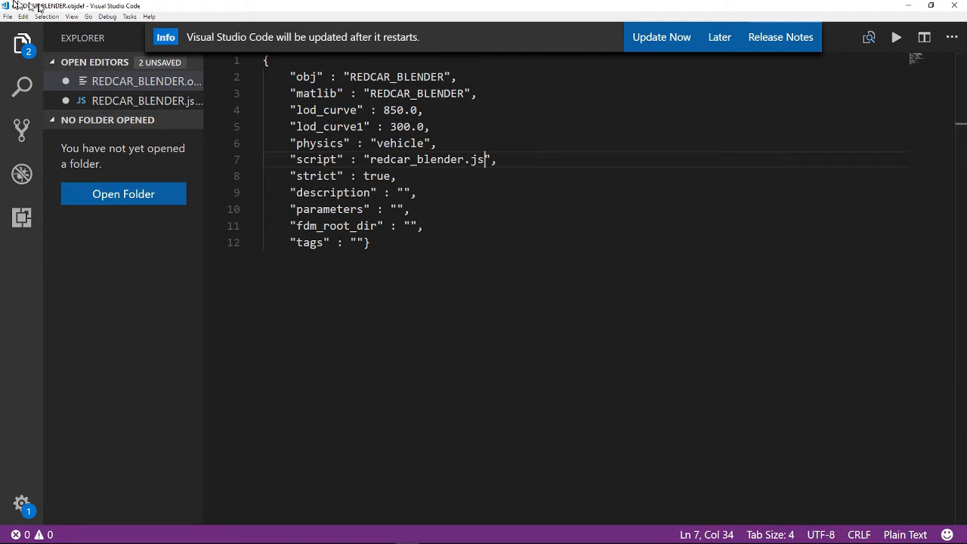
{"action": "left_click", "coordinate": [7, 16]}
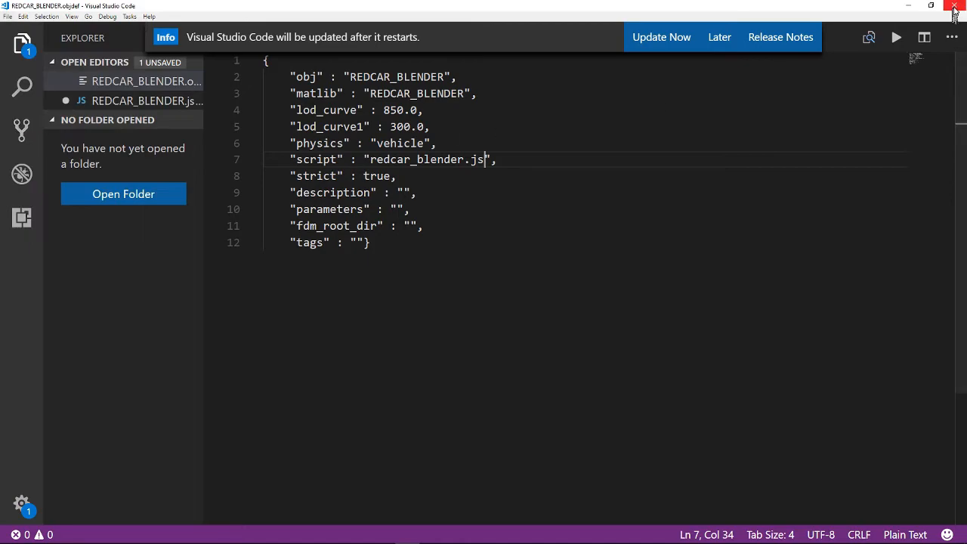
{"action": "left_click", "coordinate": [956, 6]}
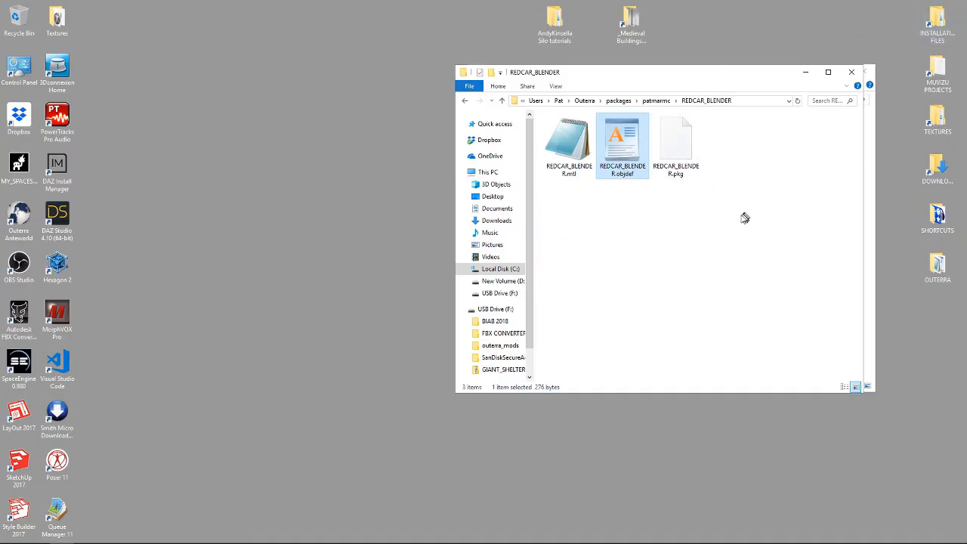
{"action": "mouse_move", "coordinate": [548, 188]}
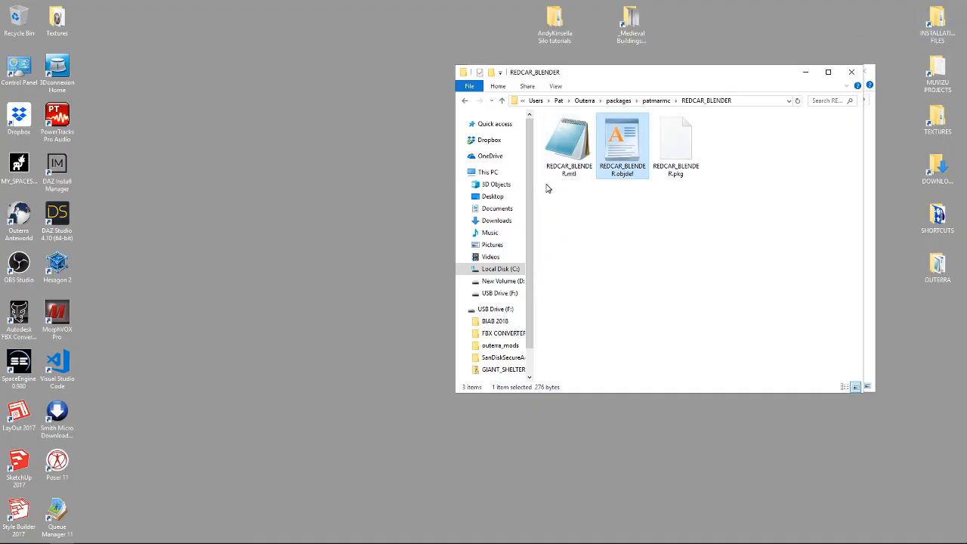
Open REDCAR_BLENDER.mtl in VS Code and change the GLASS diffuse alpha to 0.3.
{"action": "right_click", "coordinate": [569, 140]}
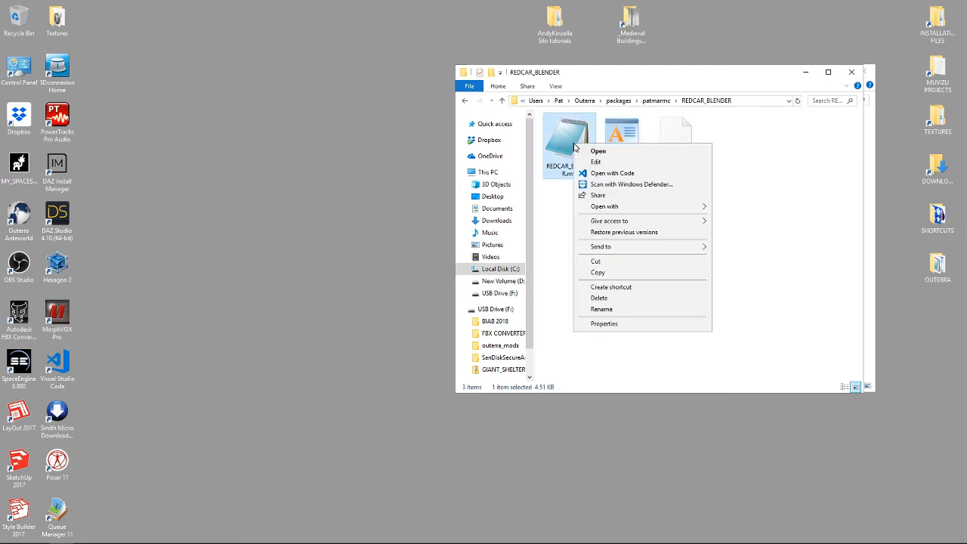
{"action": "left_click", "coordinate": [613, 173]}
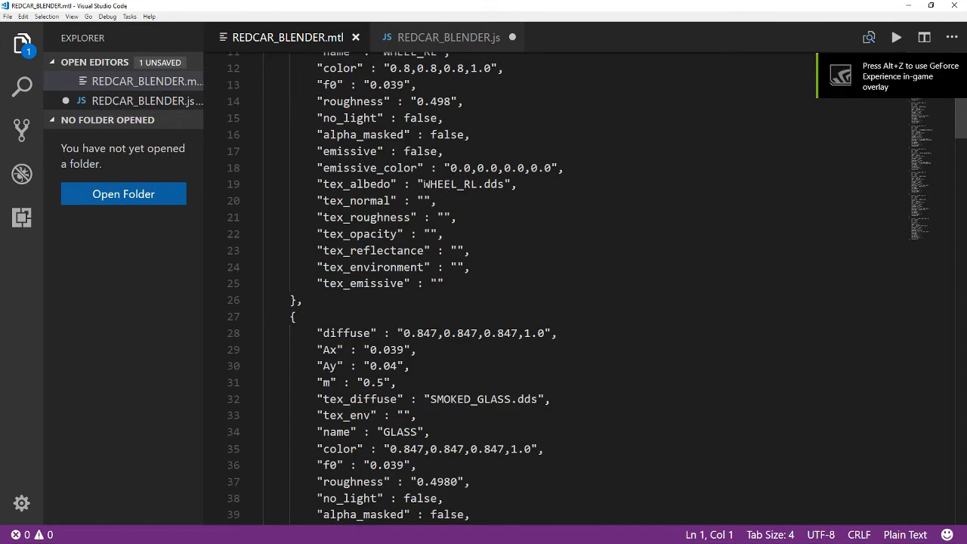
{"action": "double_click", "coordinate": [464, 184]}
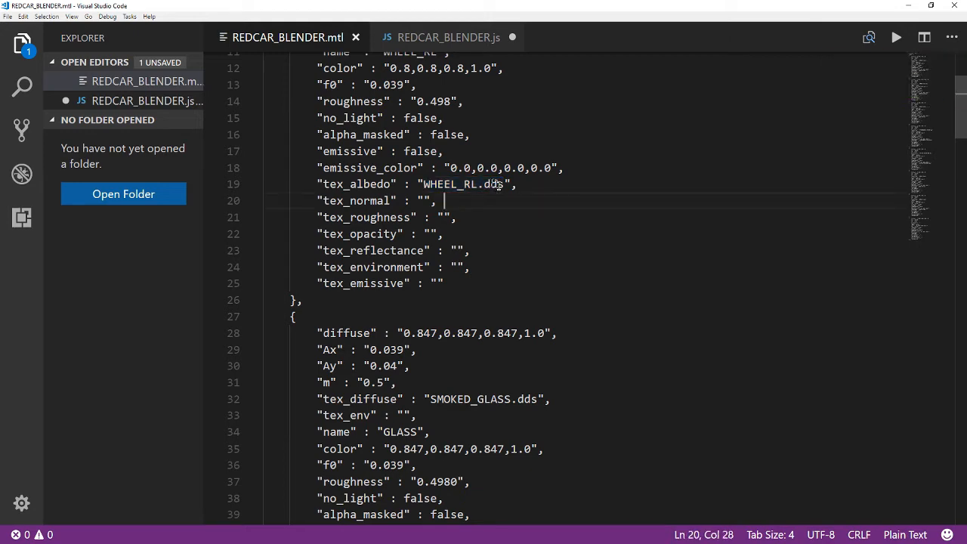
{"action": "mouse_move", "coordinate": [510, 184]}
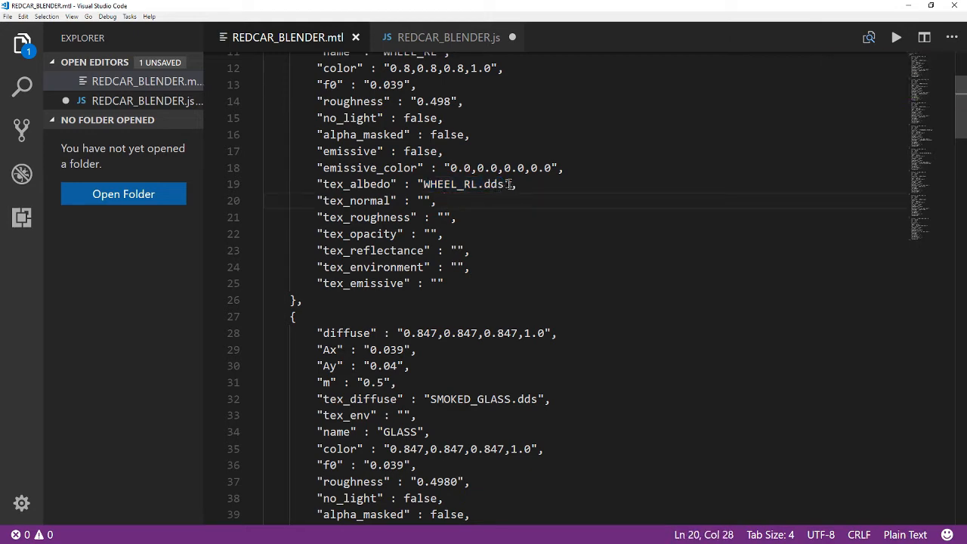
{"action": "scroll", "scroll_direction": "down", "scroll_amount": 3}
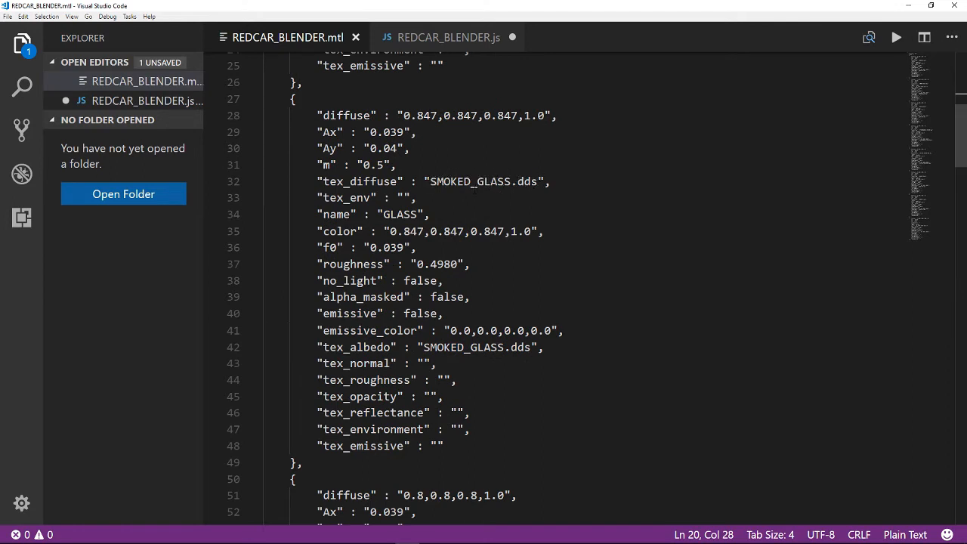
{"action": "mouse_move", "coordinate": [461, 130]}
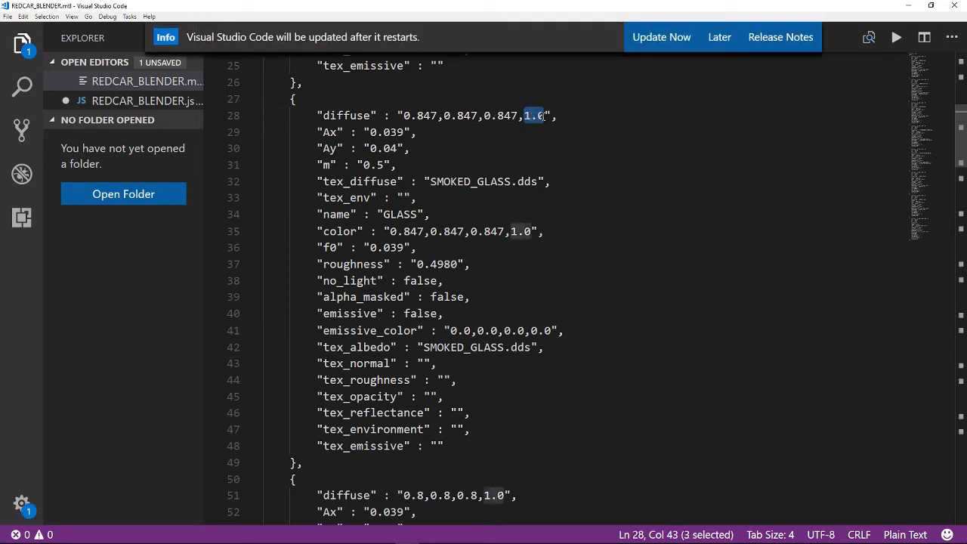
{"action": "type", "text": "0"}
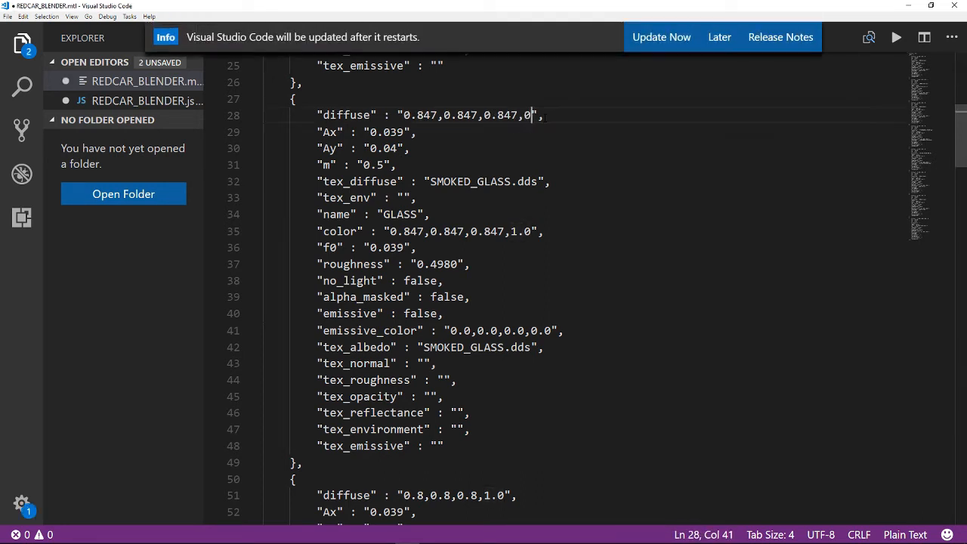
{"action": "type", "text": ".3"}
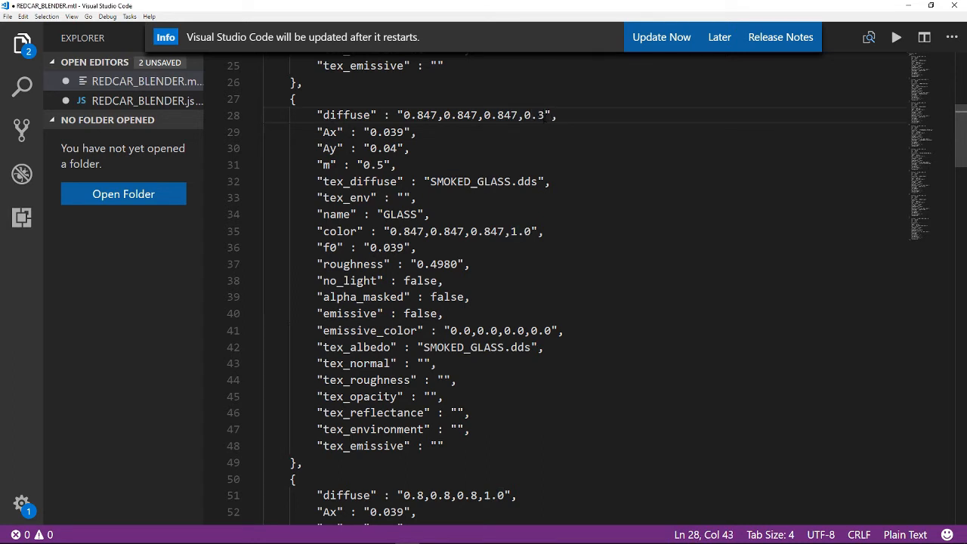
Update the GLASS color alpha and set GLASS and CHASSIS roughness to 0.0.
{"action": "double_click", "coordinate": [523, 231]}
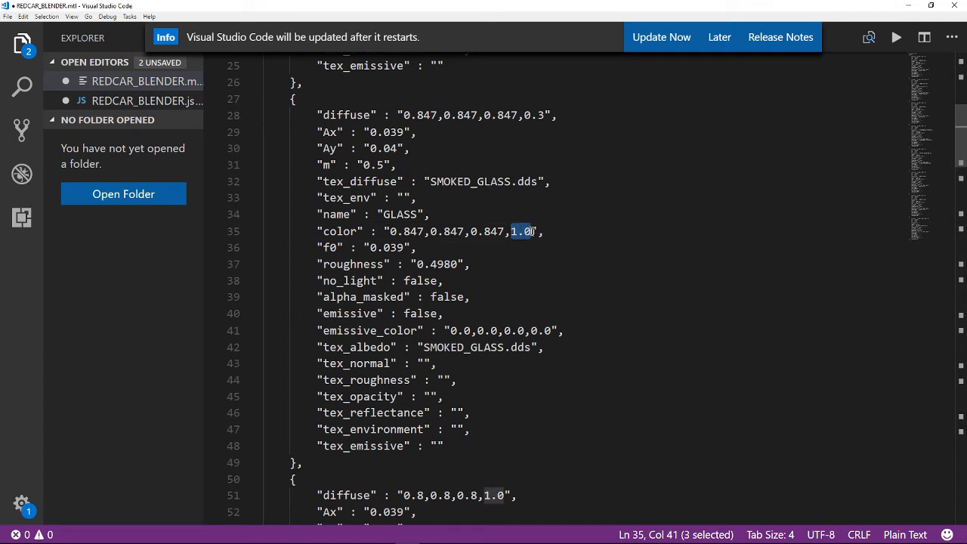
{"action": "type", "text": "0."}
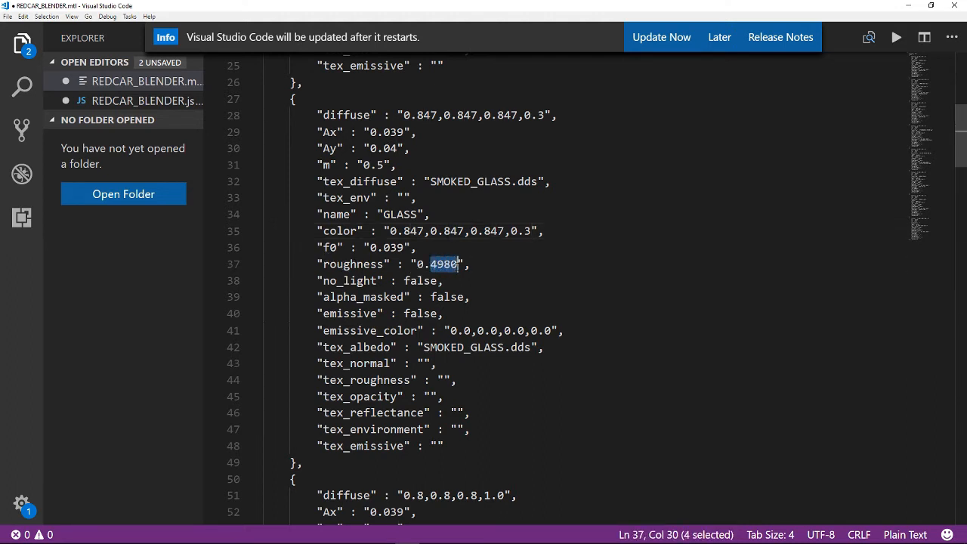
{"action": "type", "text": "0"}
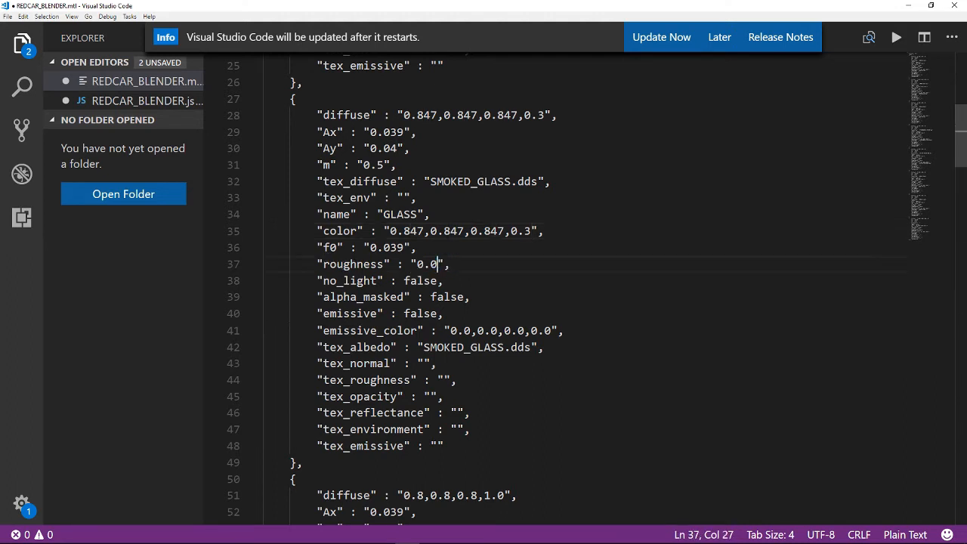
{"action": "scroll", "scroll_direction": "down", "scroll_amount": 3}
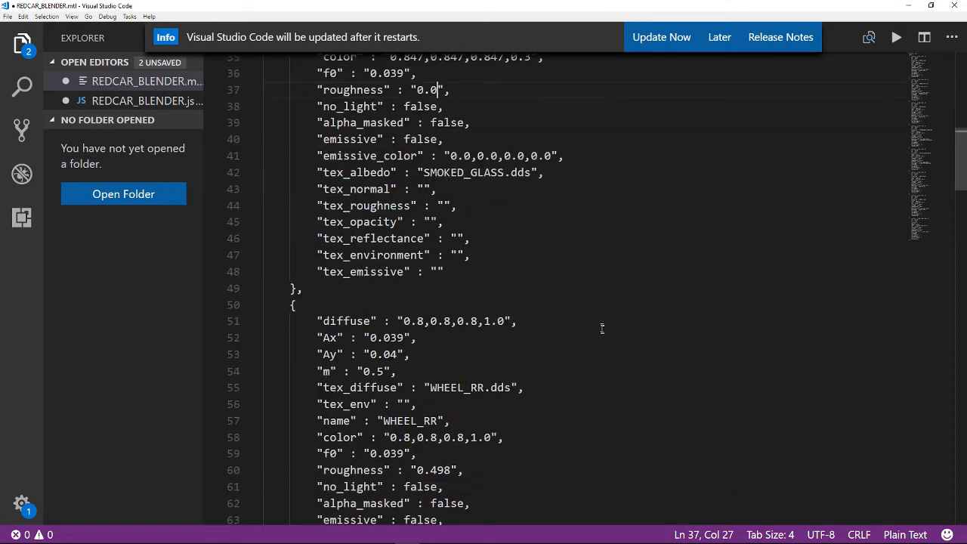
{"action": "scroll", "scroll_direction": "down", "scroll_amount": 3}
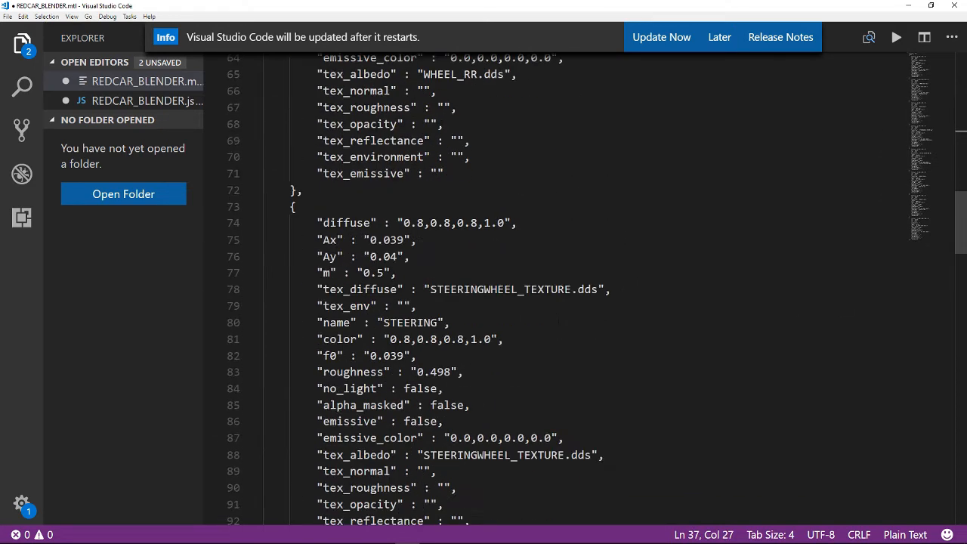
{"action": "scroll", "scroll_direction": "down", "scroll_amount": 3}
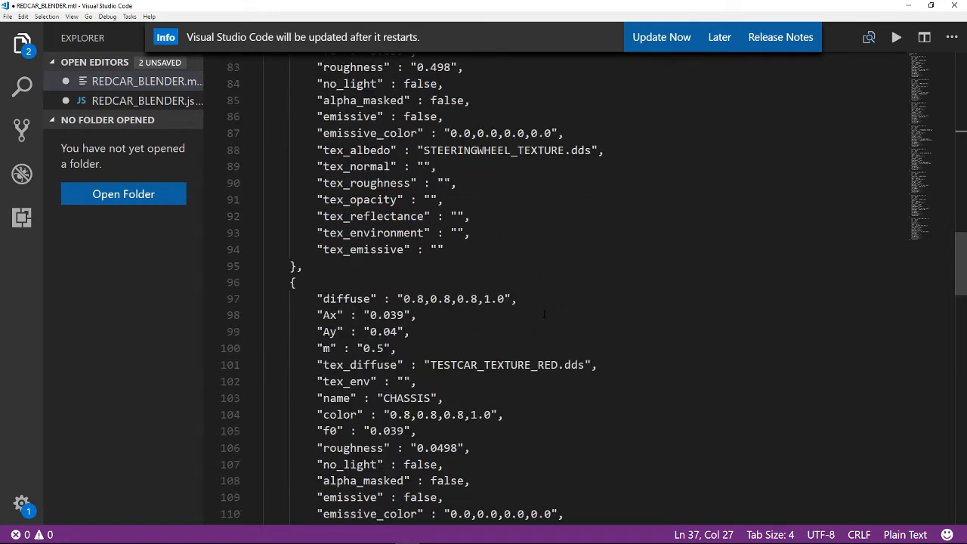
{"action": "scroll", "scroll_direction": "down", "scroll_amount": 3}
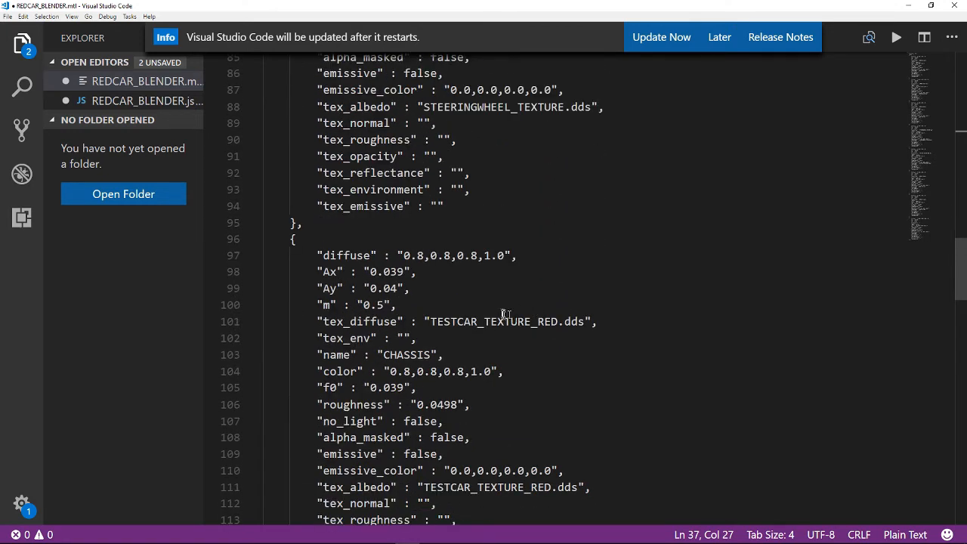
{"action": "mouse_move", "coordinate": [468, 374]}
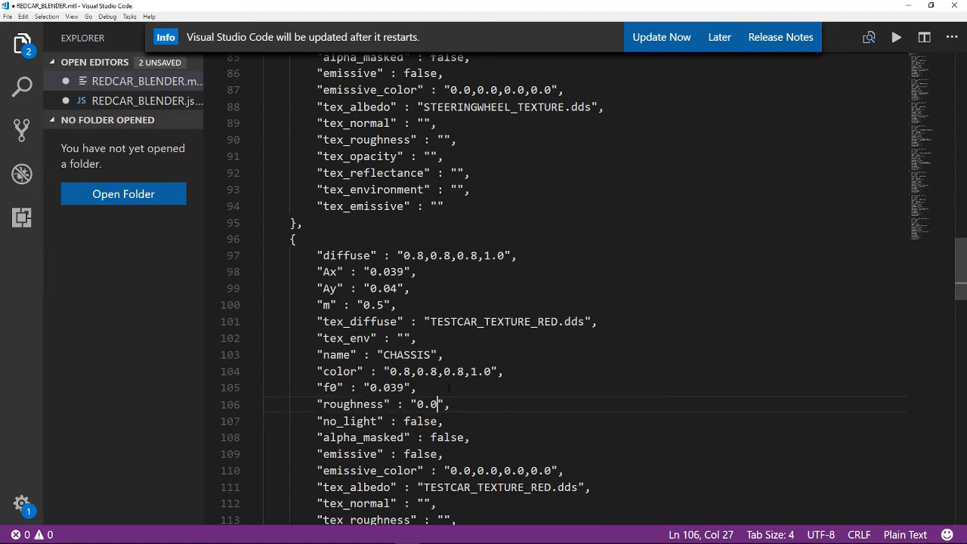
{"action": "left_click", "coordinate": [12, 16]}
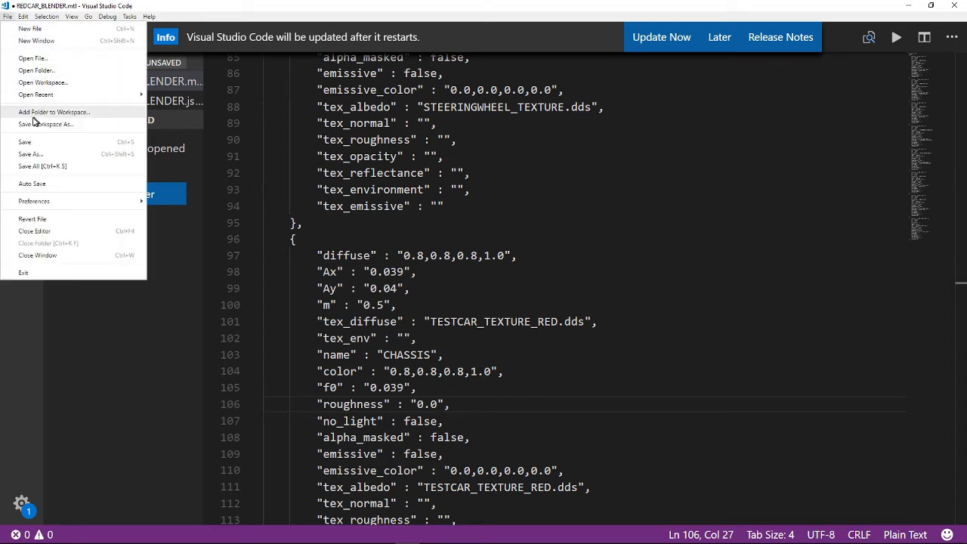
{"action": "mouse_move", "coordinate": [25, 143]}
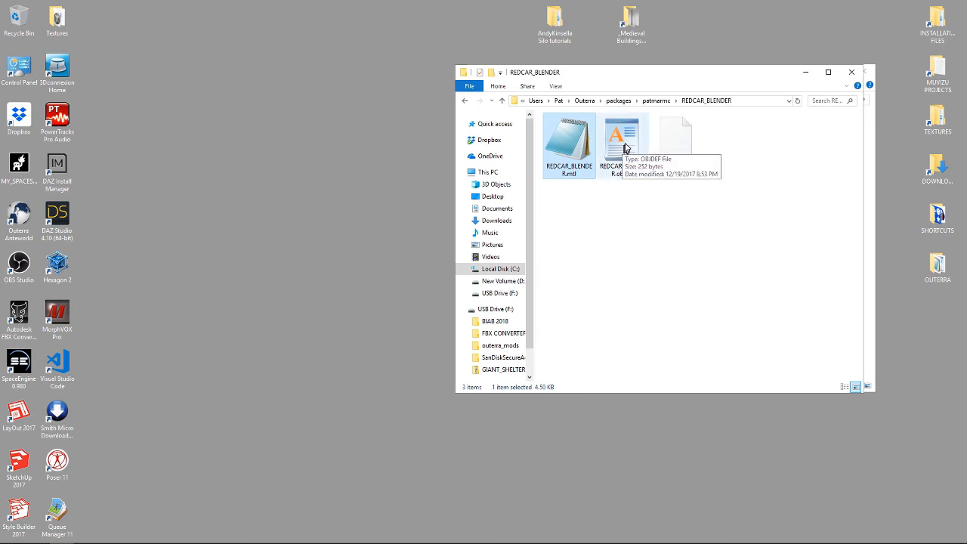
{"action": "mouse_move", "coordinate": [693, 79]}
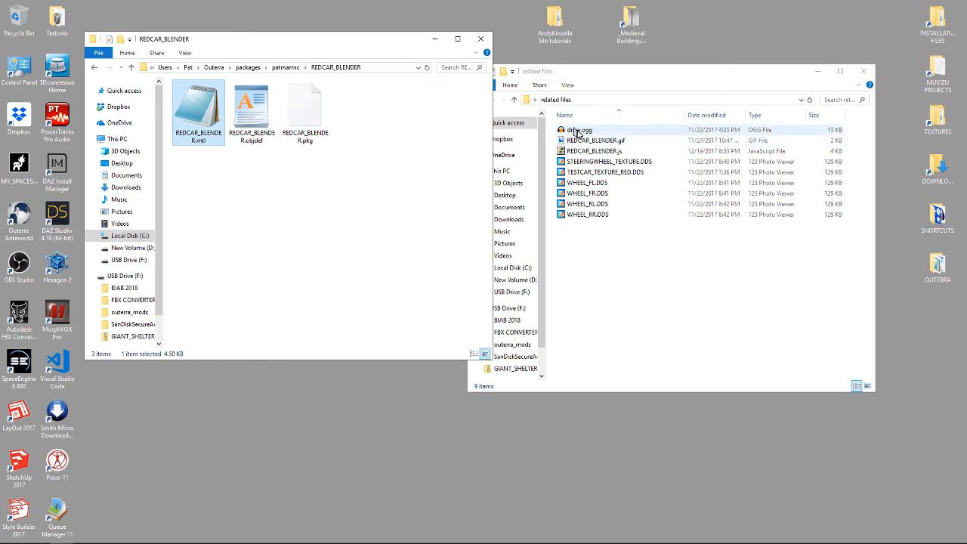
Copy drive.ogg, the gif and js files, and DDS textures into the REDCAR_BLENDER folder.
{"action": "left_click", "coordinate": [593, 140]}
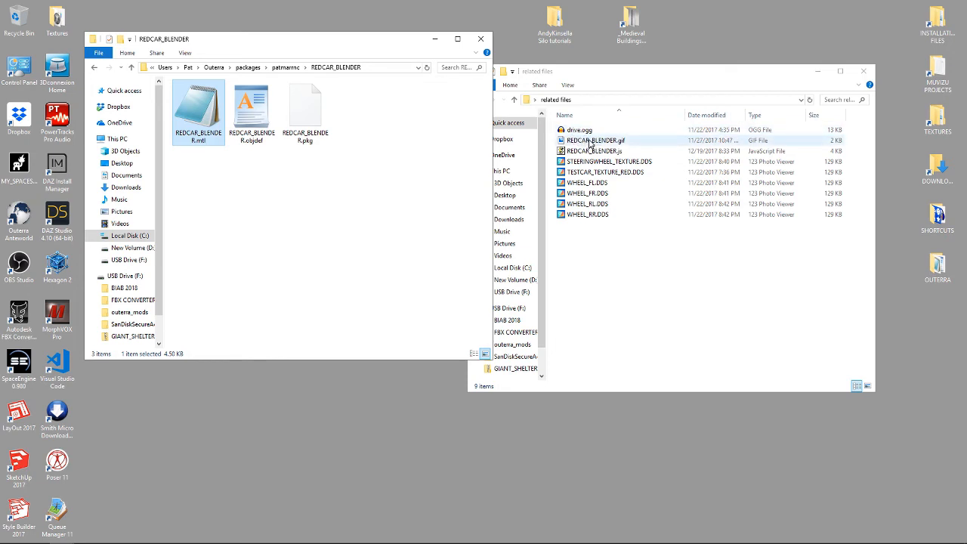
{"action": "mouse_move", "coordinate": [603, 146]}
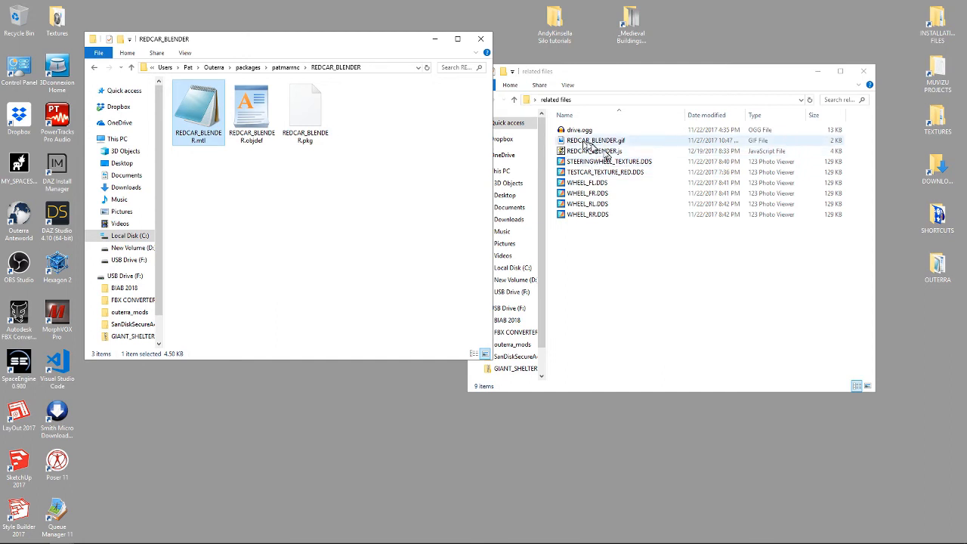
{"action": "left_click", "coordinate": [599, 214]}
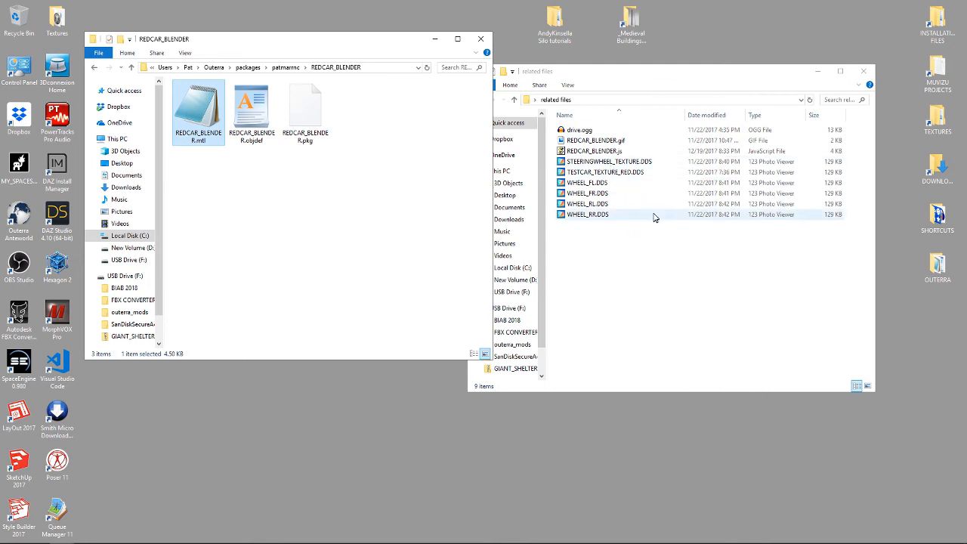
{"action": "key", "text": "ctrl+a"}
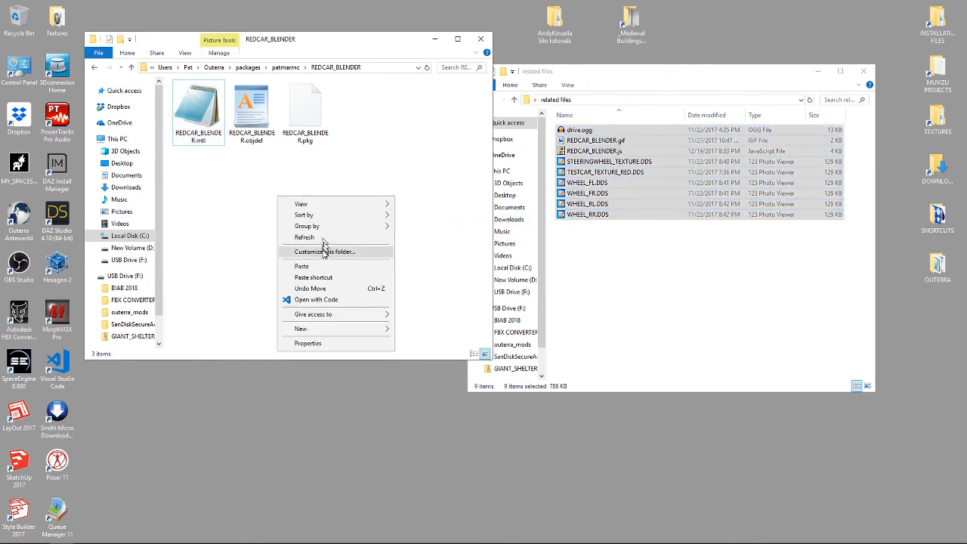
{"action": "left_click", "coordinate": [300, 265]}
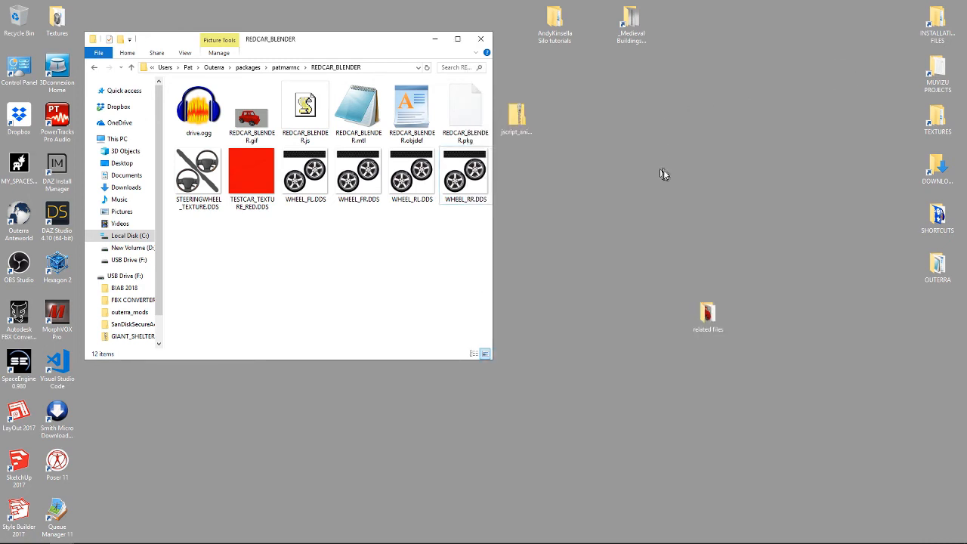
{"action": "mouse_move", "coordinate": [678, 229]}
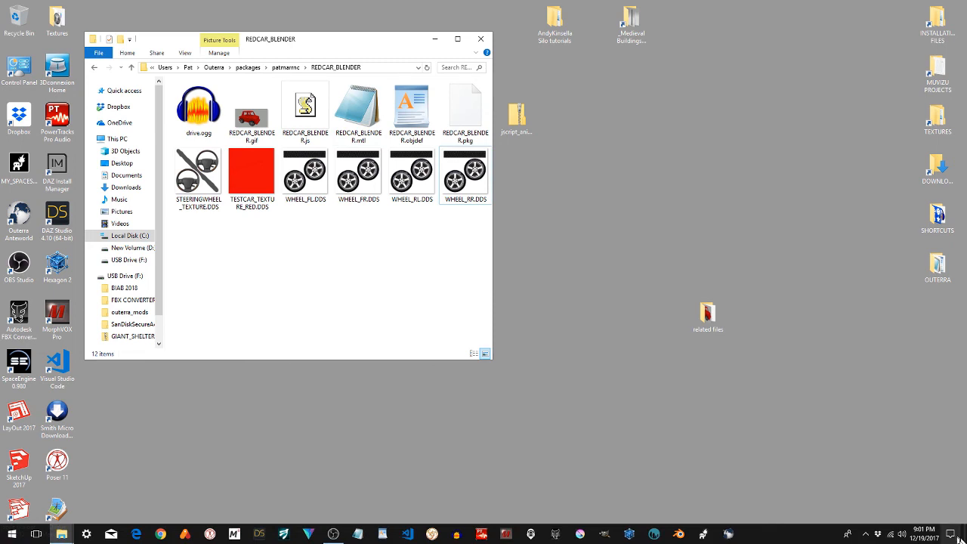
{"action": "mouse_move", "coordinate": [755, 534]}
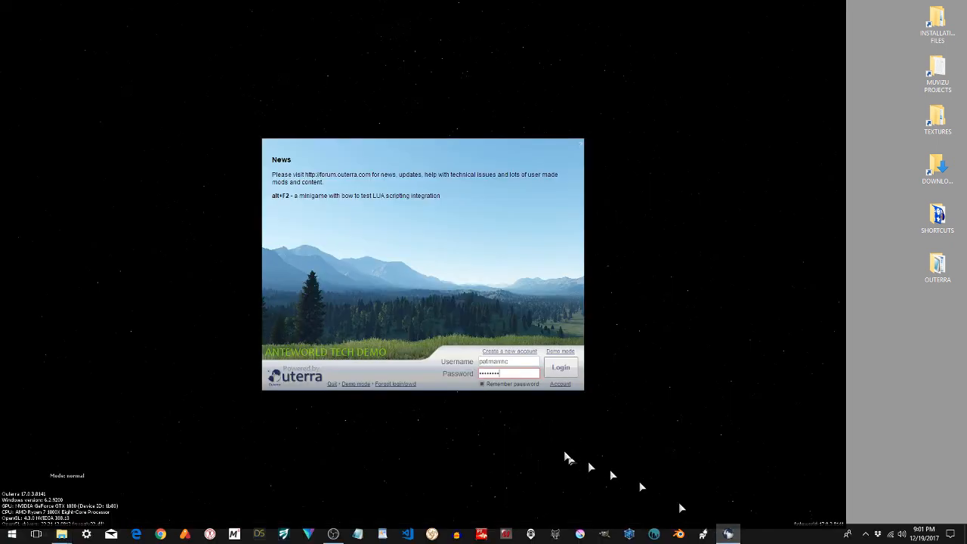
Log in to Outerra and show the land Vehicles list.
{"action": "left_click", "coordinate": [560, 367]}
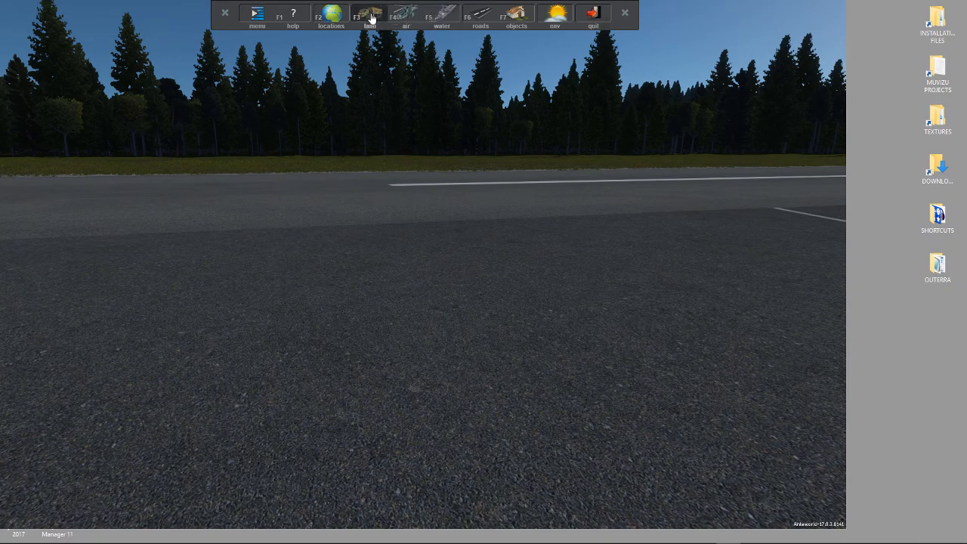
{"action": "left_click", "coordinate": [368, 14]}
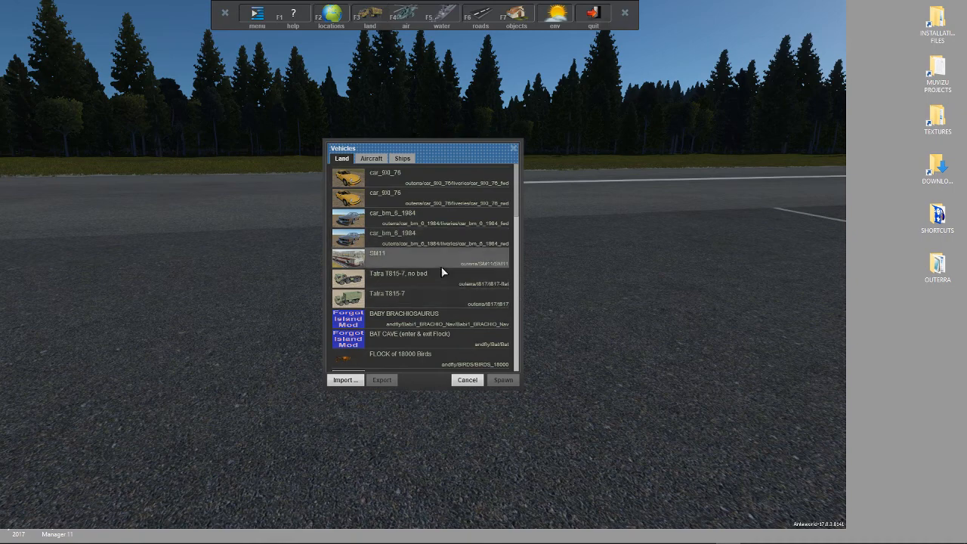
Select REDCAR_BLENDER from the Land list and spawn it into the world.
{"action": "scroll", "scroll_direction": "down", "scroll_amount": 3}
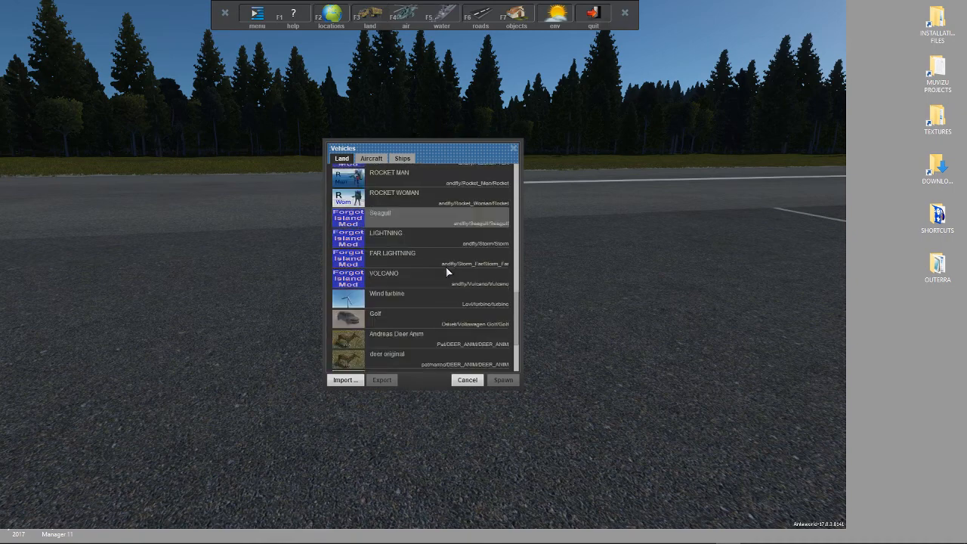
{"action": "scroll", "scroll_direction": "down", "scroll_amount": 3}
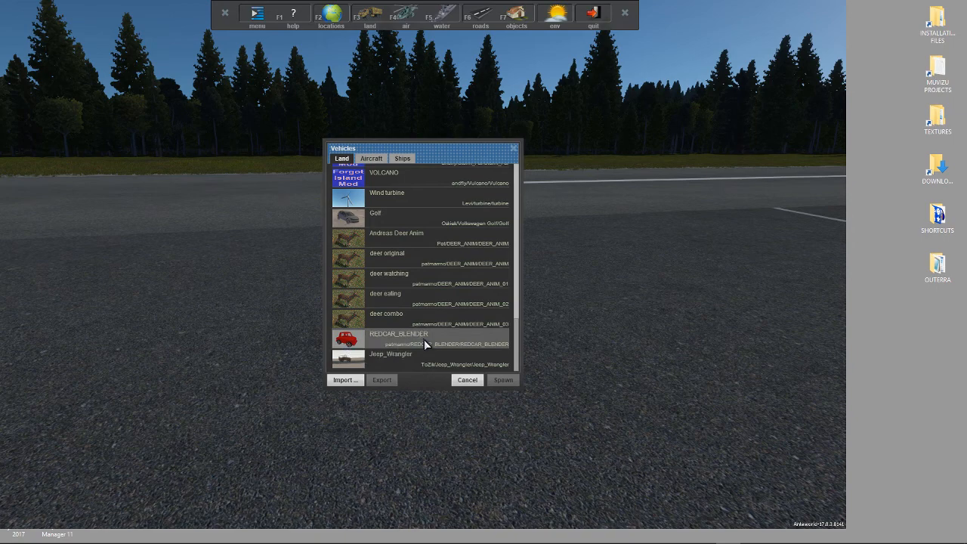
{"action": "left_click", "coordinate": [425, 339]}
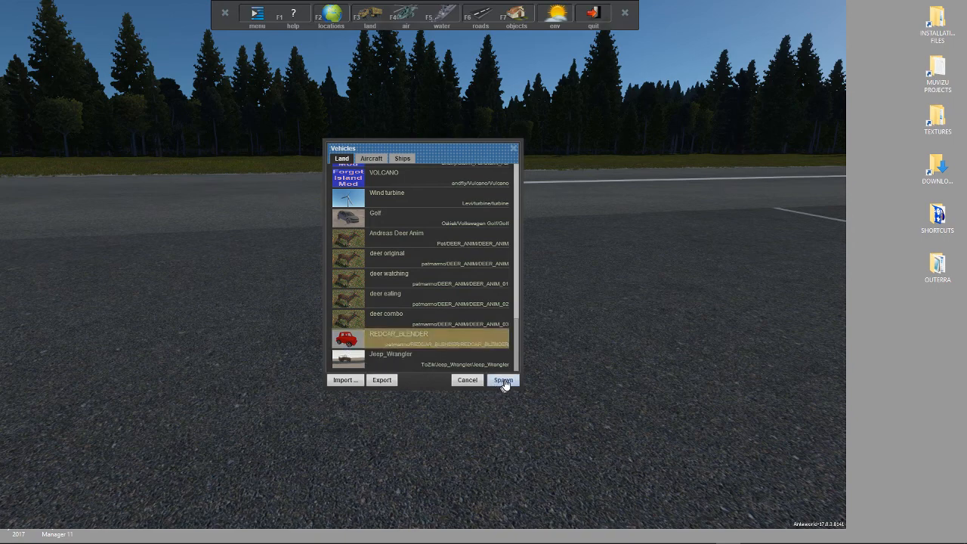
{"action": "left_click", "coordinate": [504, 380]}
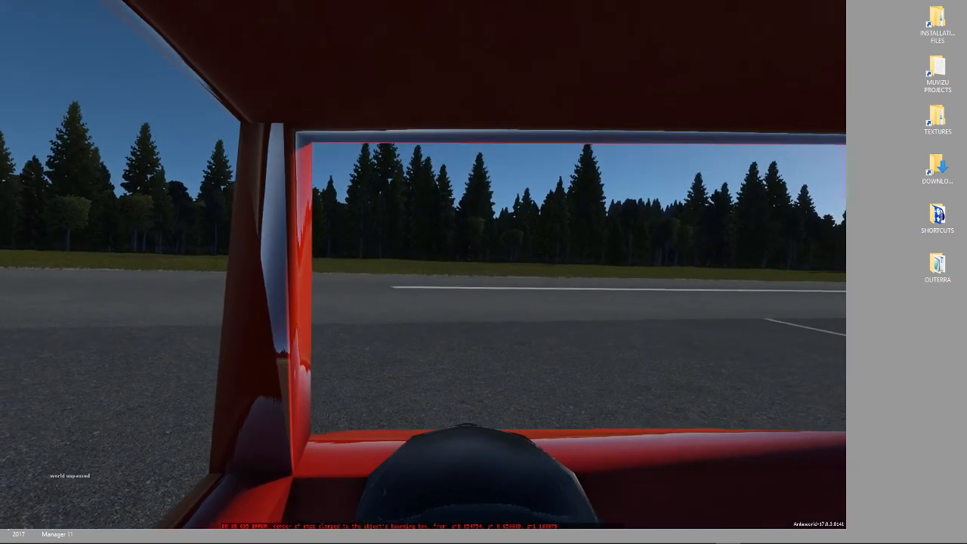